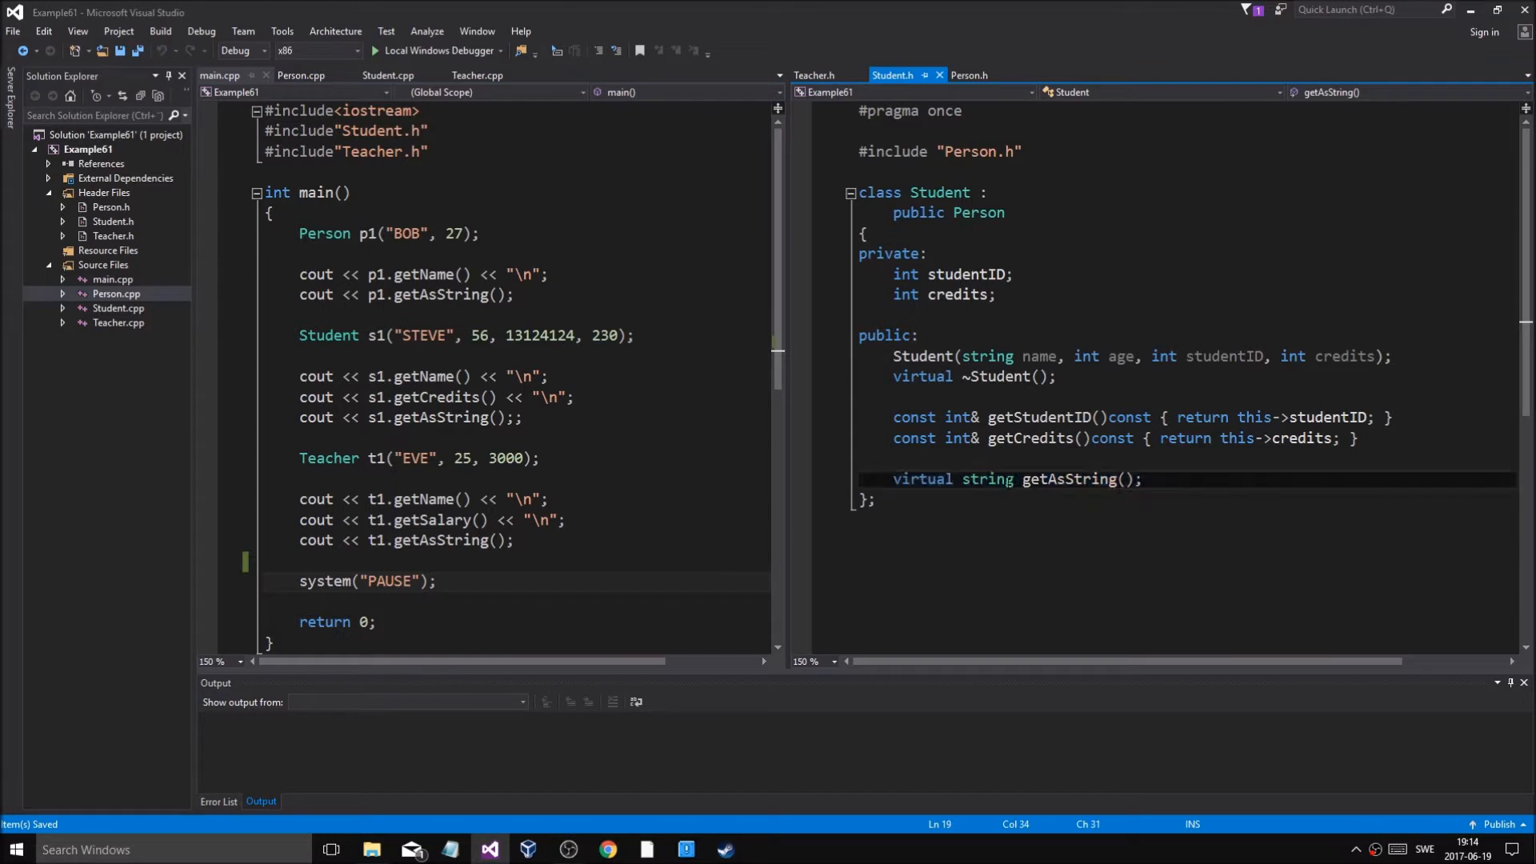
Review the getAsString declarations in Student.h and Teacher.h and Student.cpp's definition
left_click(874, 499)
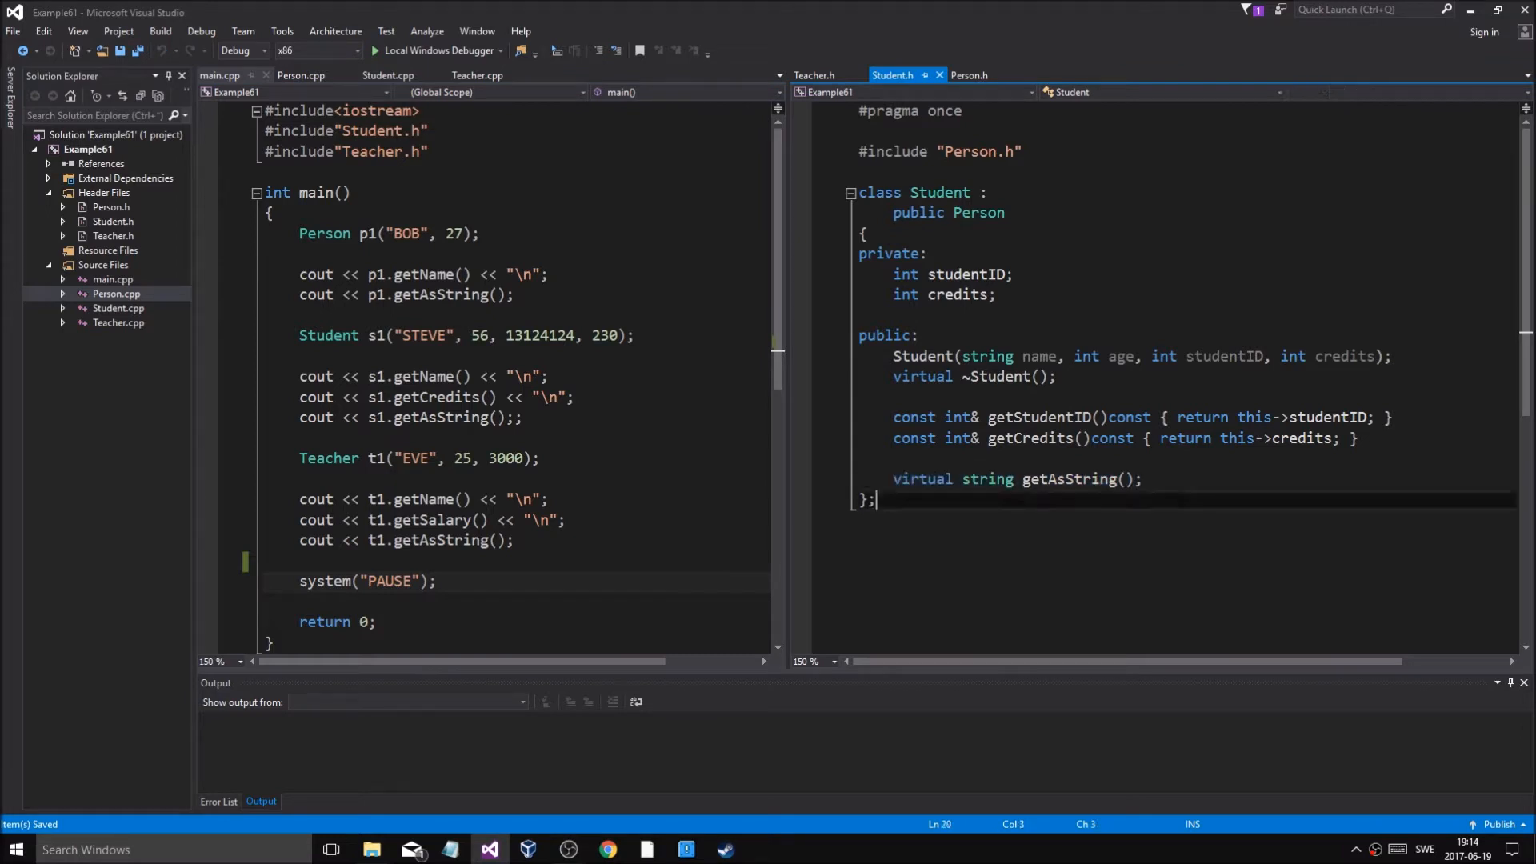
double_click(1068, 479)
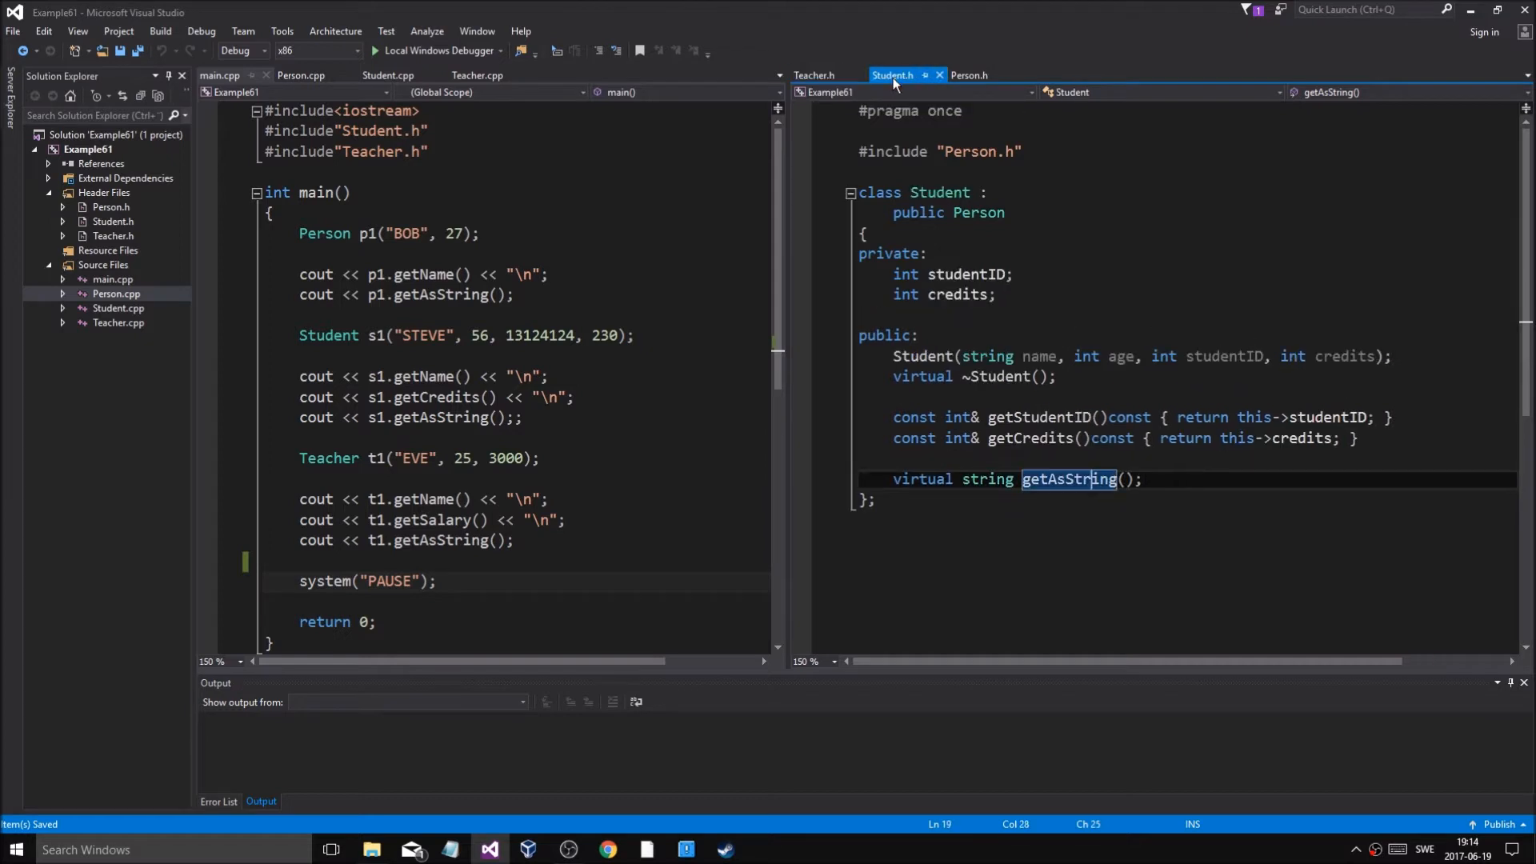
left_click(813, 74)
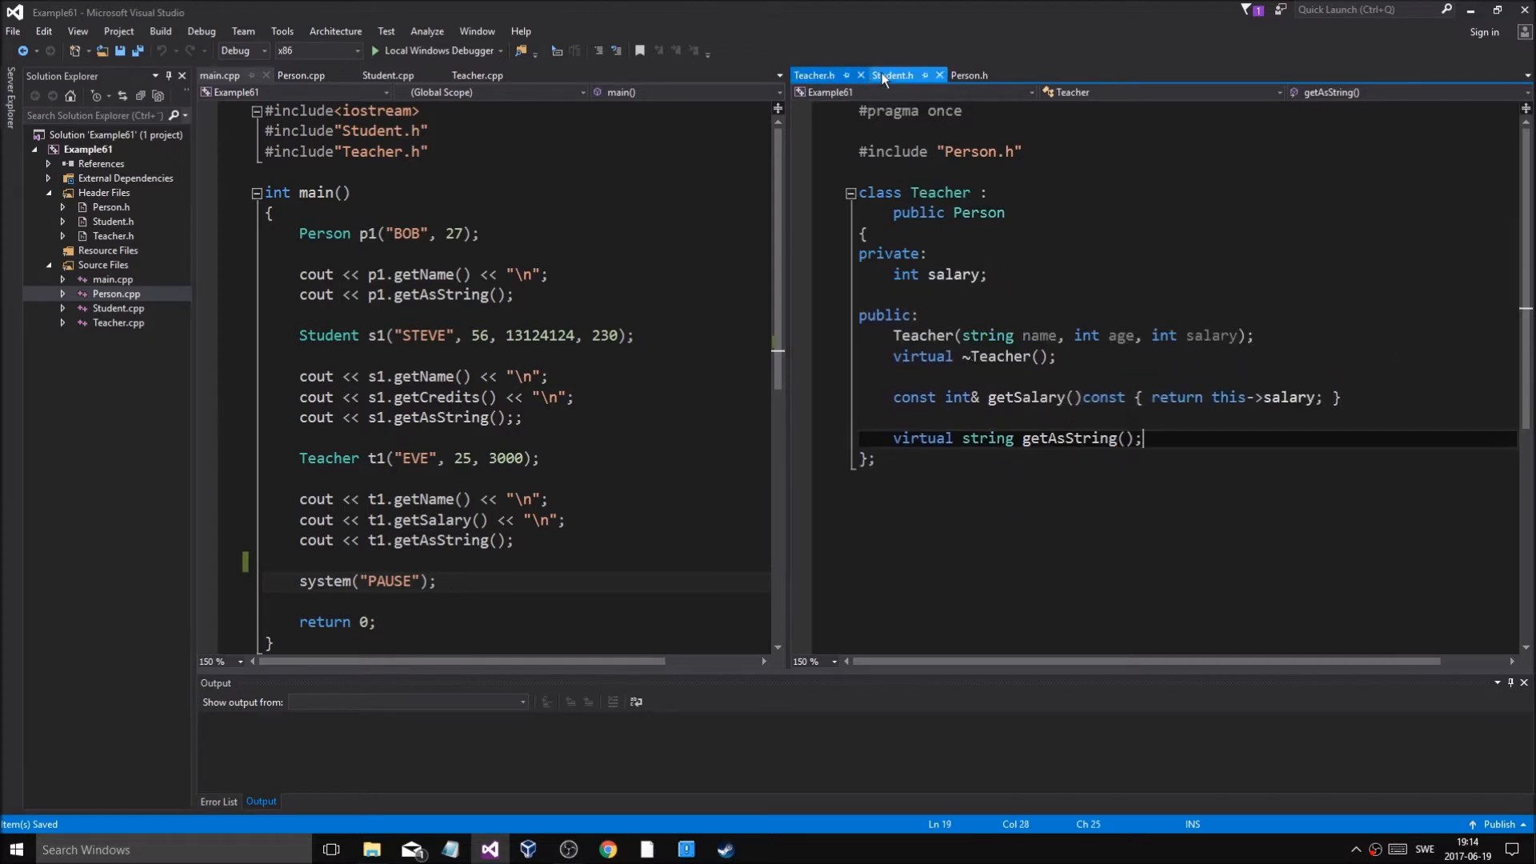
mouse_move(891, 74)
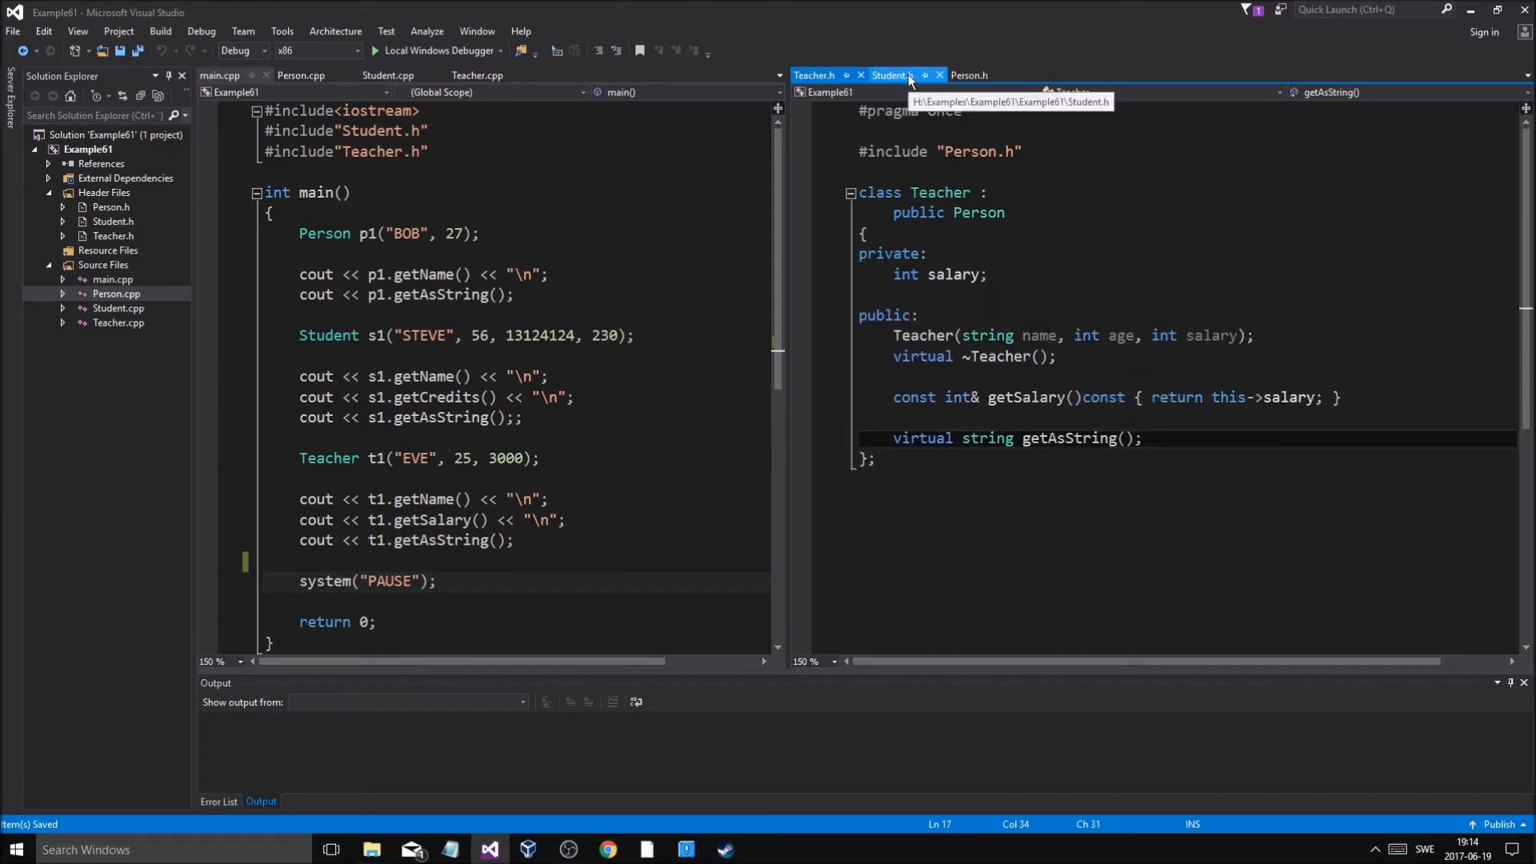
left_click(388, 74)
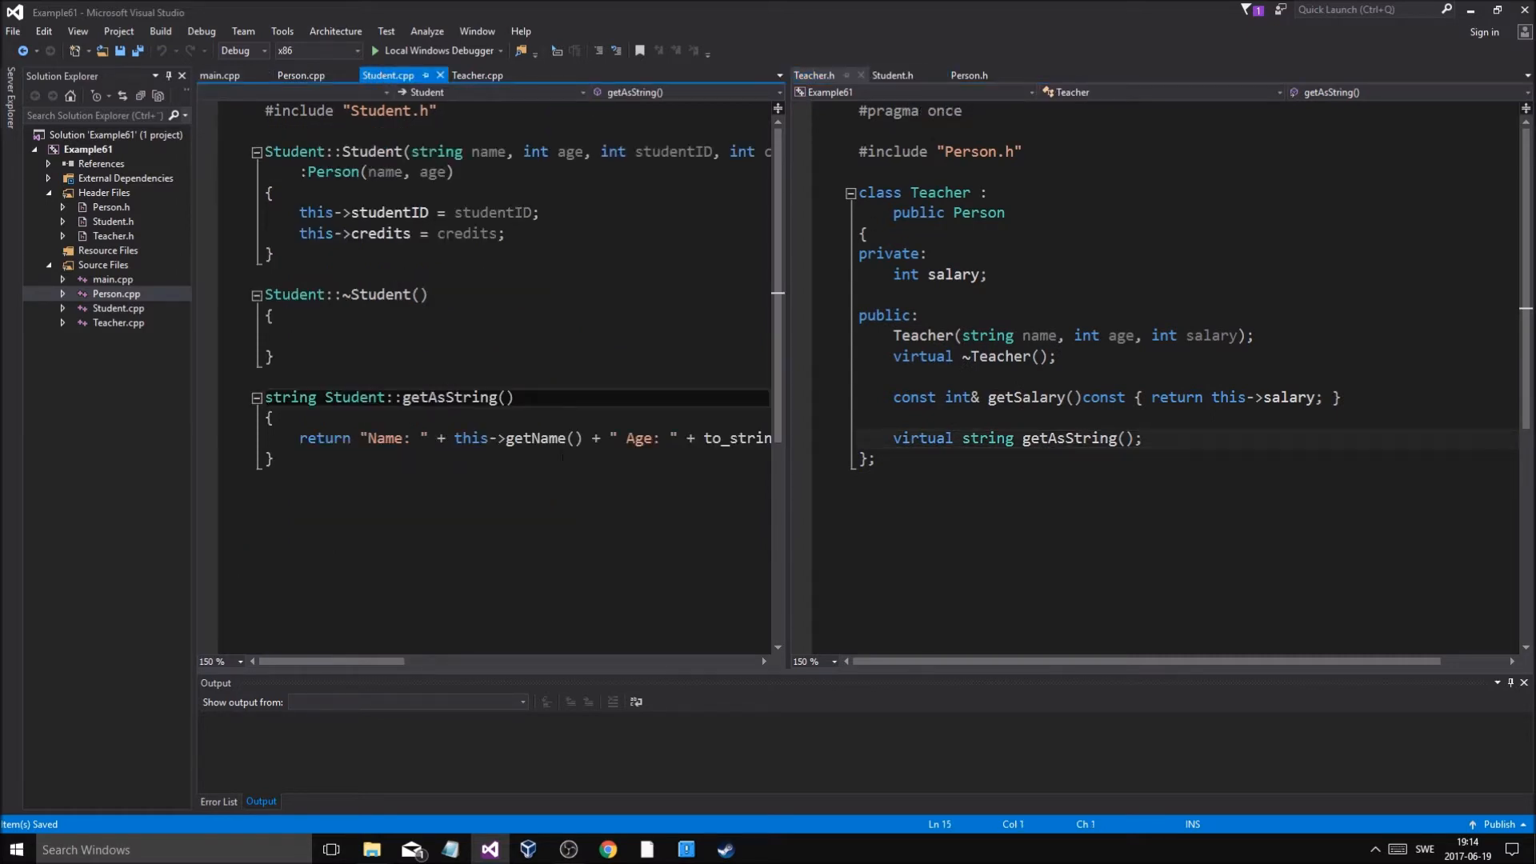
mouse_move(442, 693)
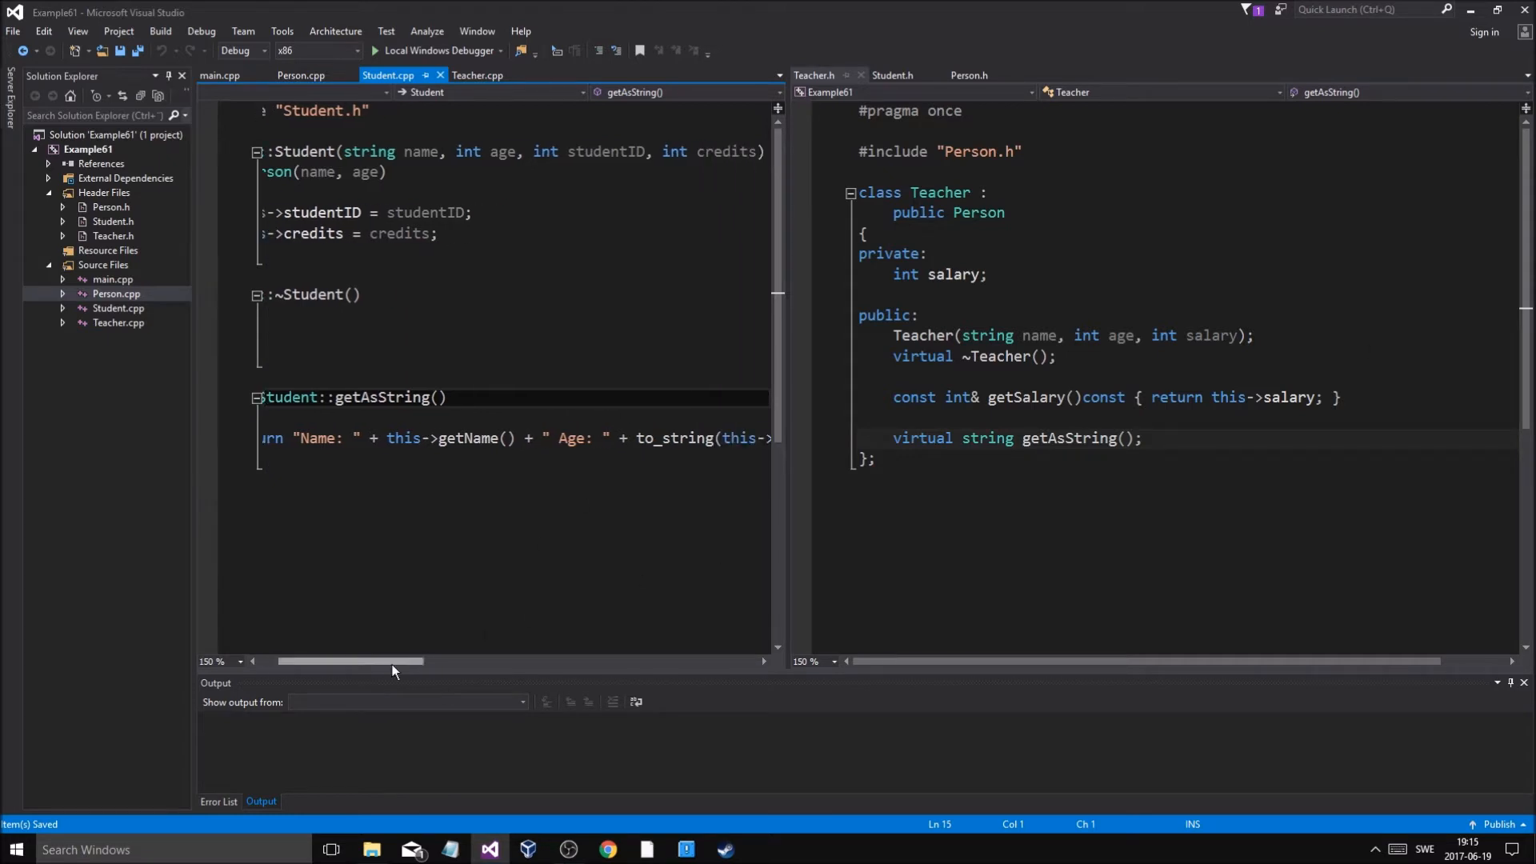
Check Person.h's virtual getAsString and bring up its definition in Person.cpp beside Teacher.h
left_click(891, 74)
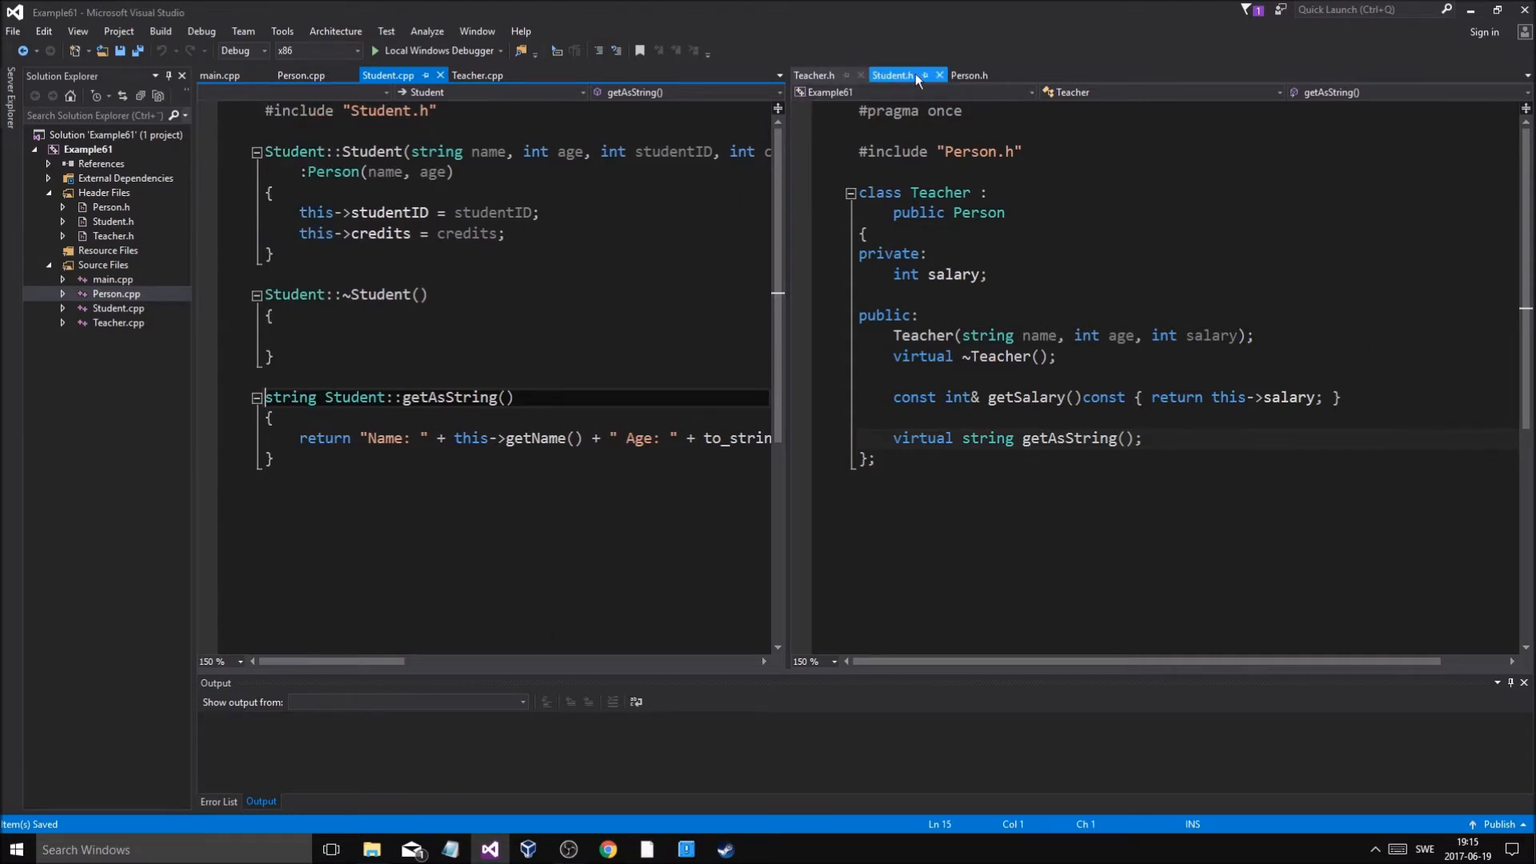
left_click(892, 74)
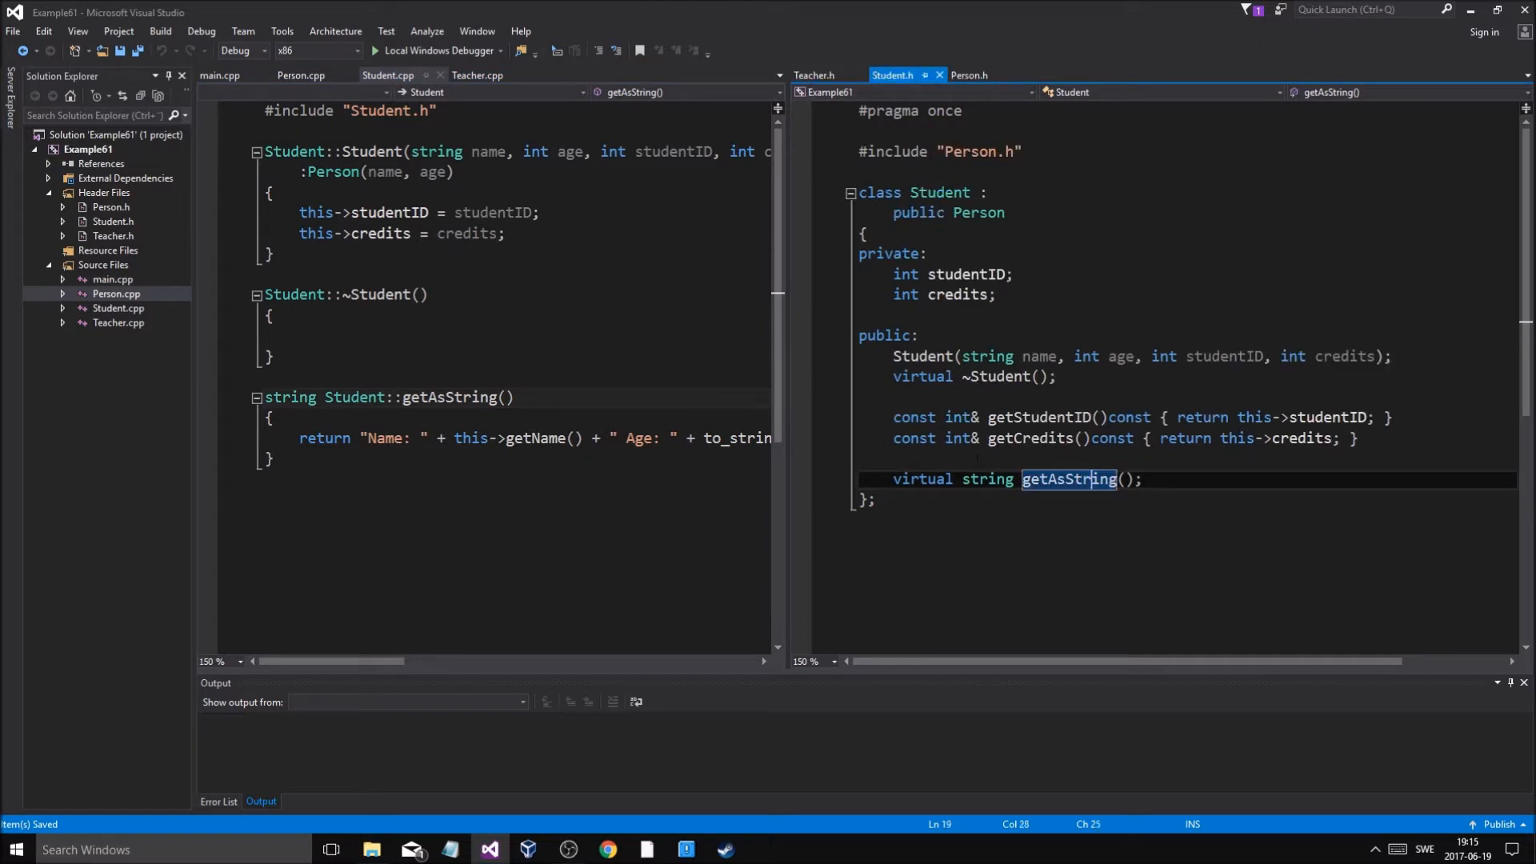
left_click(814, 74)
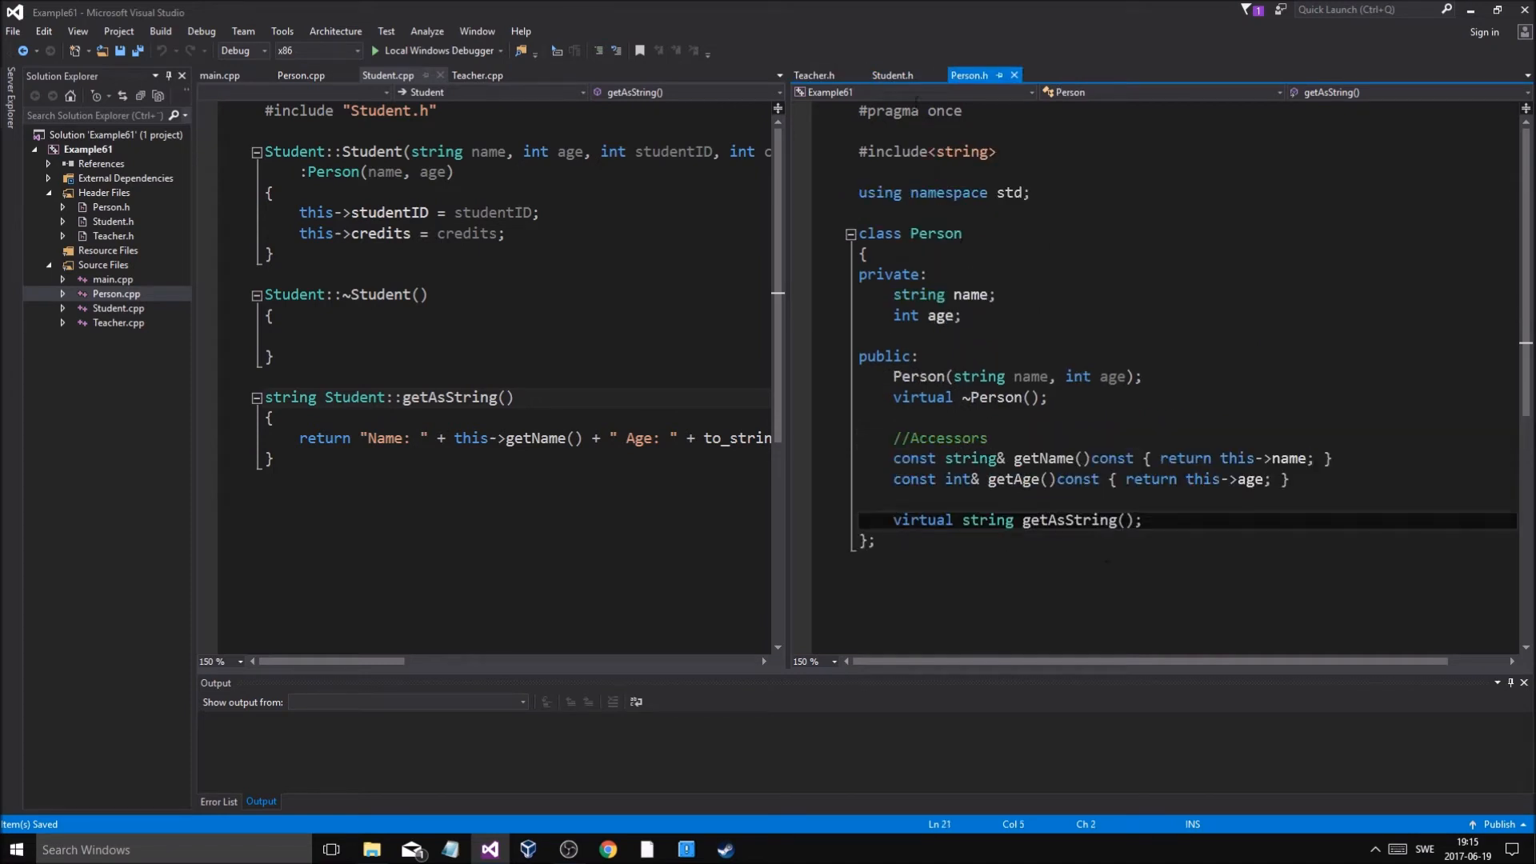
left_click(815, 74)
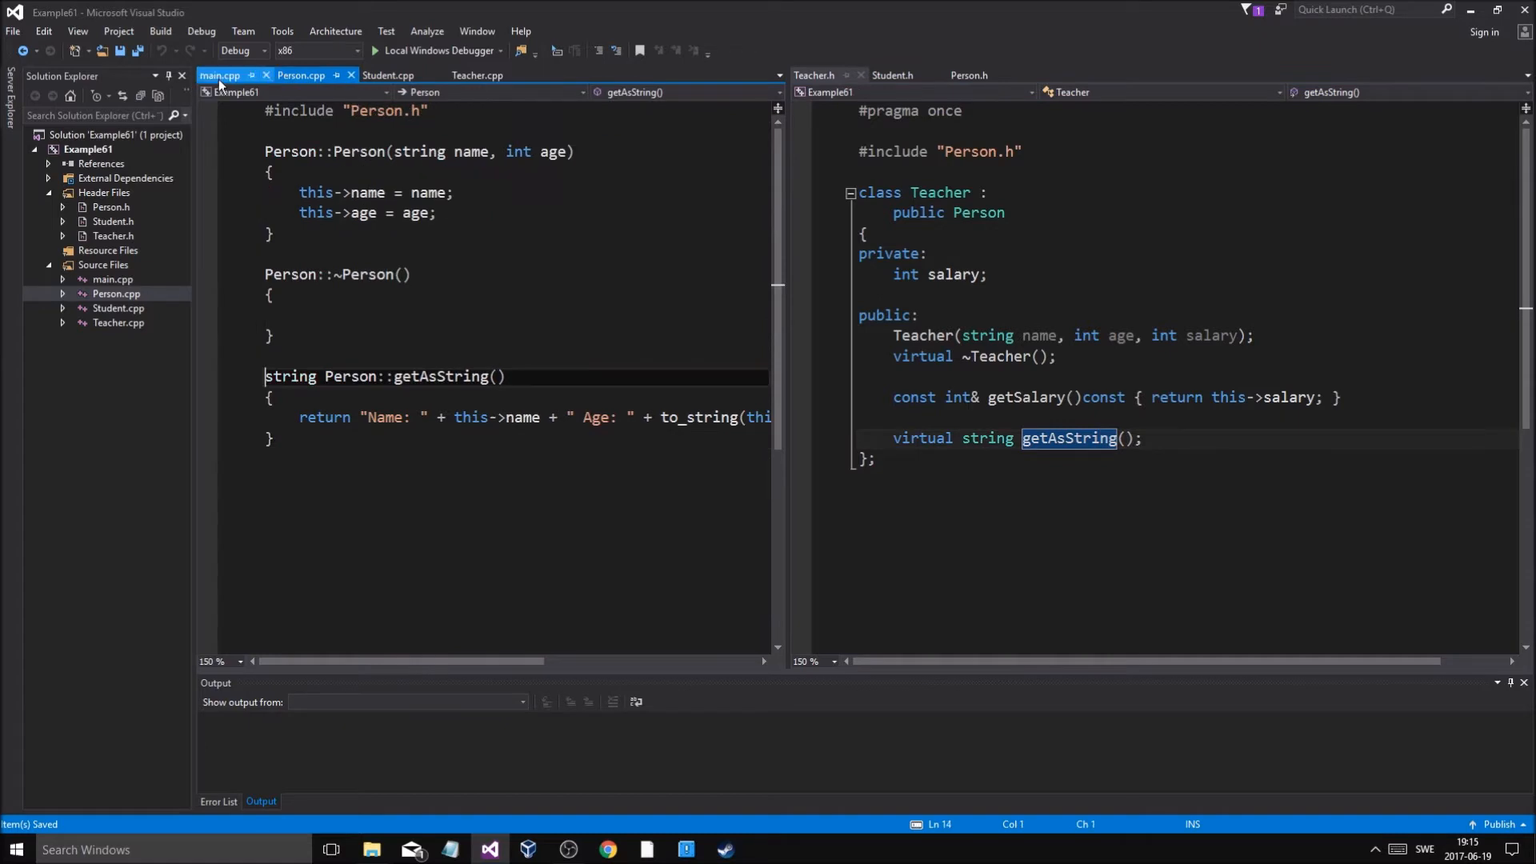
left_click(219, 74)
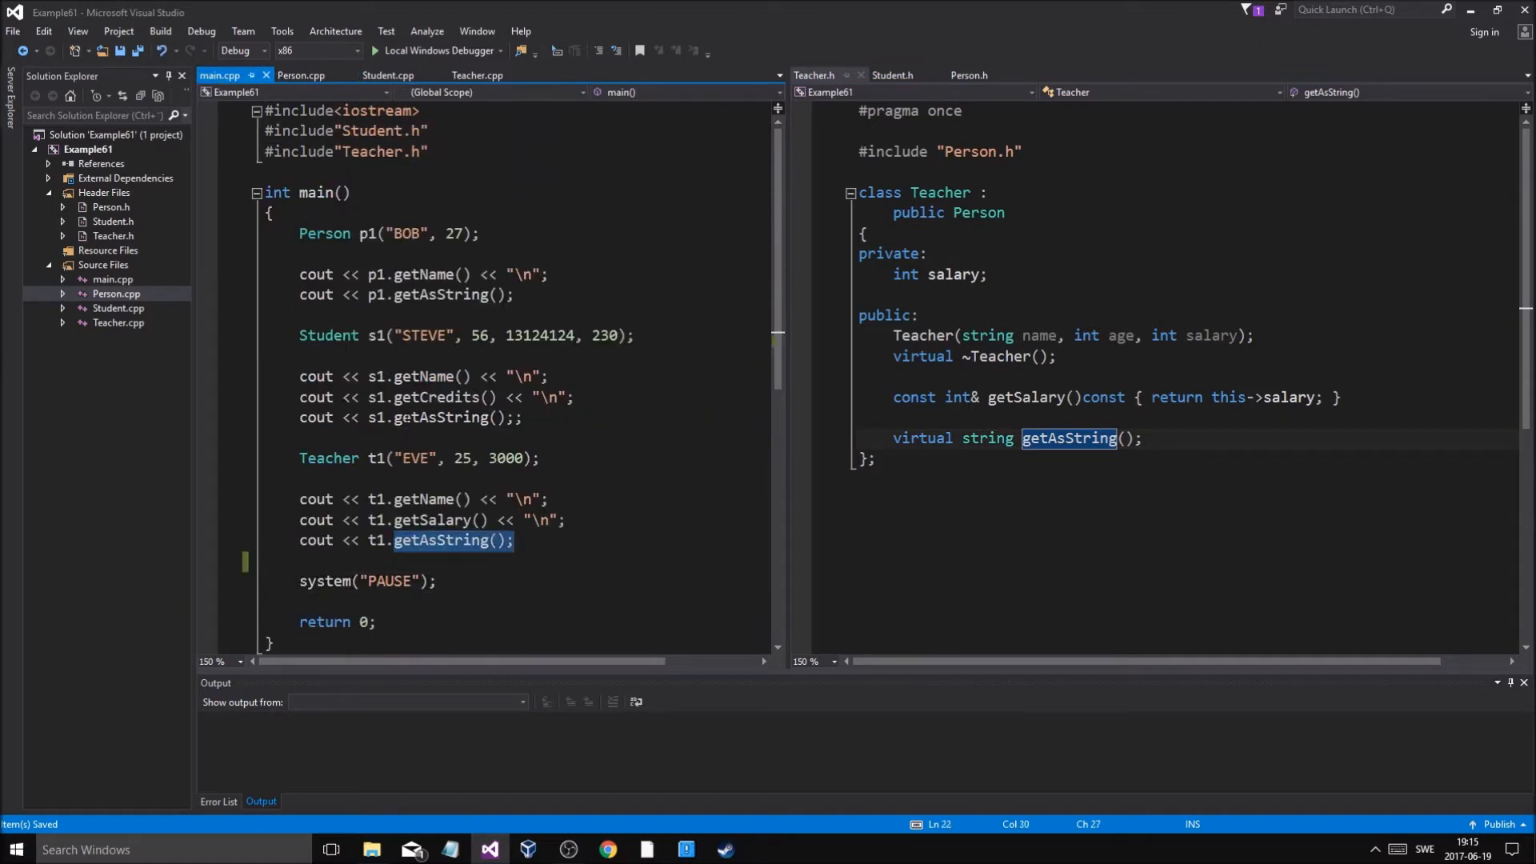
double_click(450, 295)
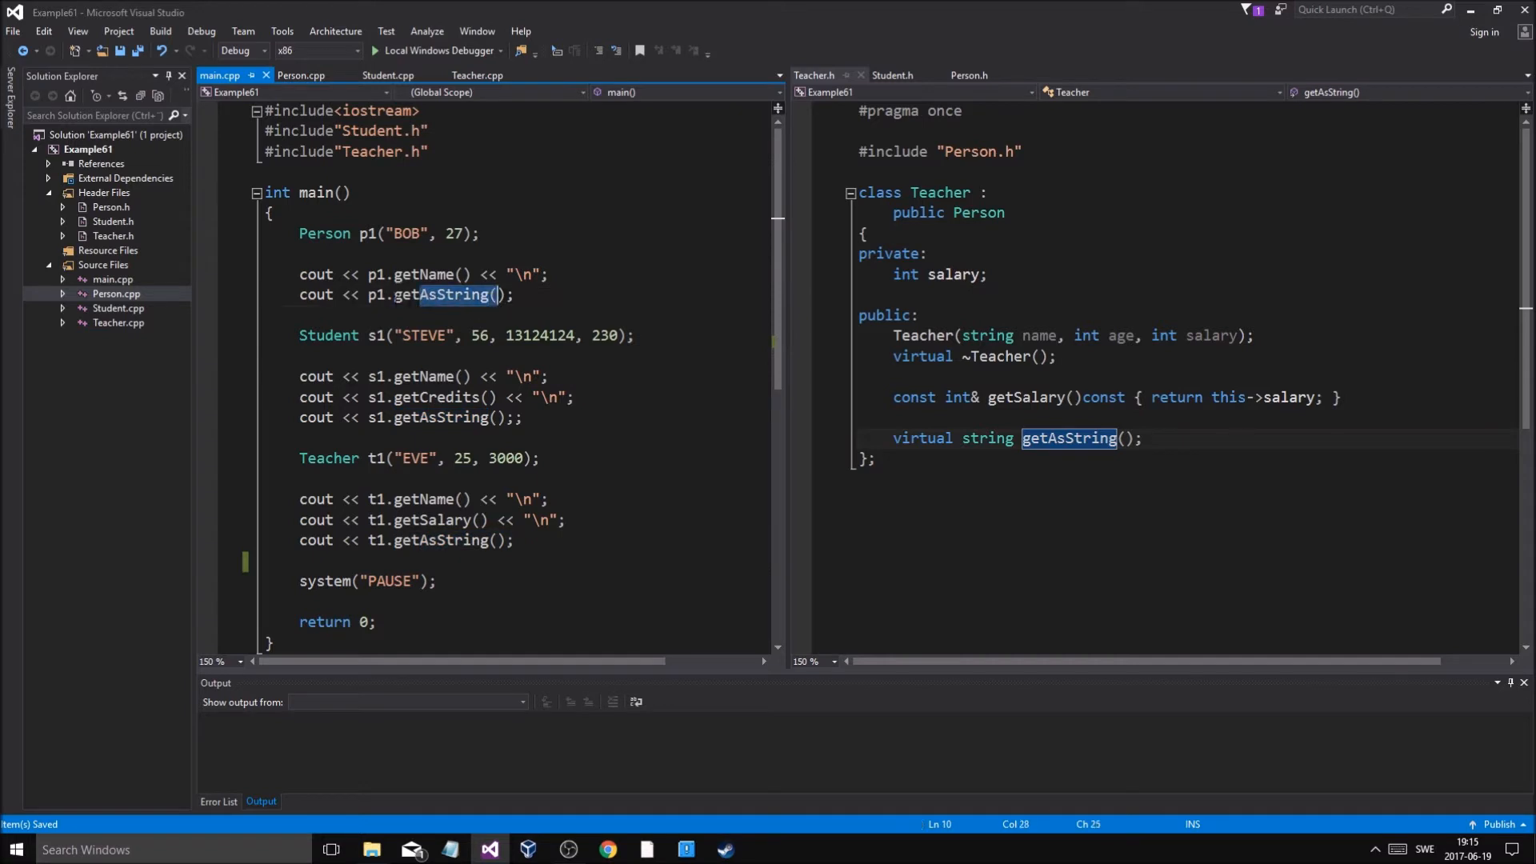
left_click(300, 75)
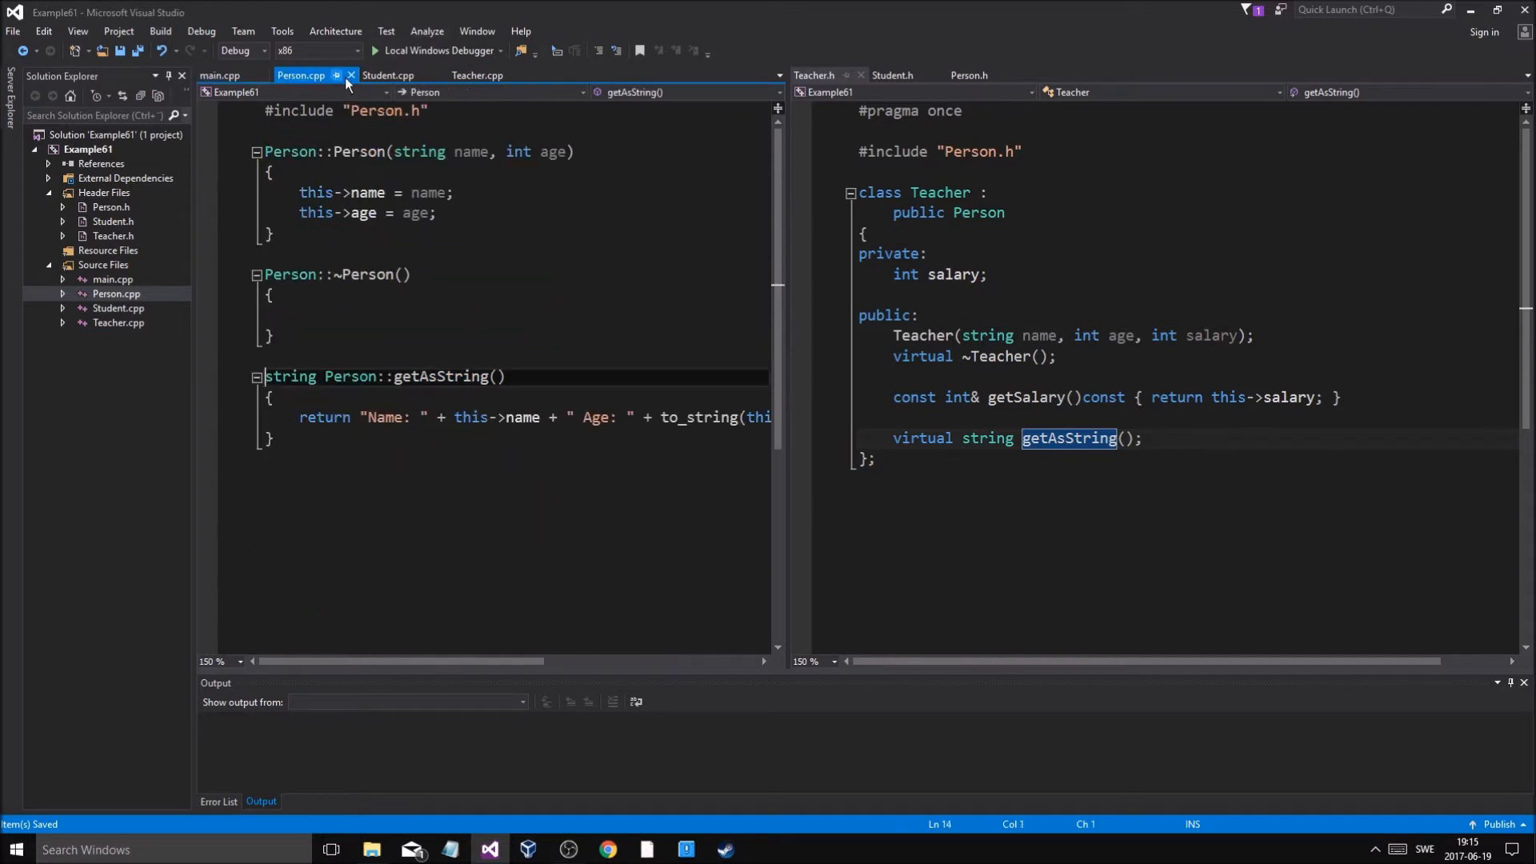
left_click_drag(284, 661, 443, 661)
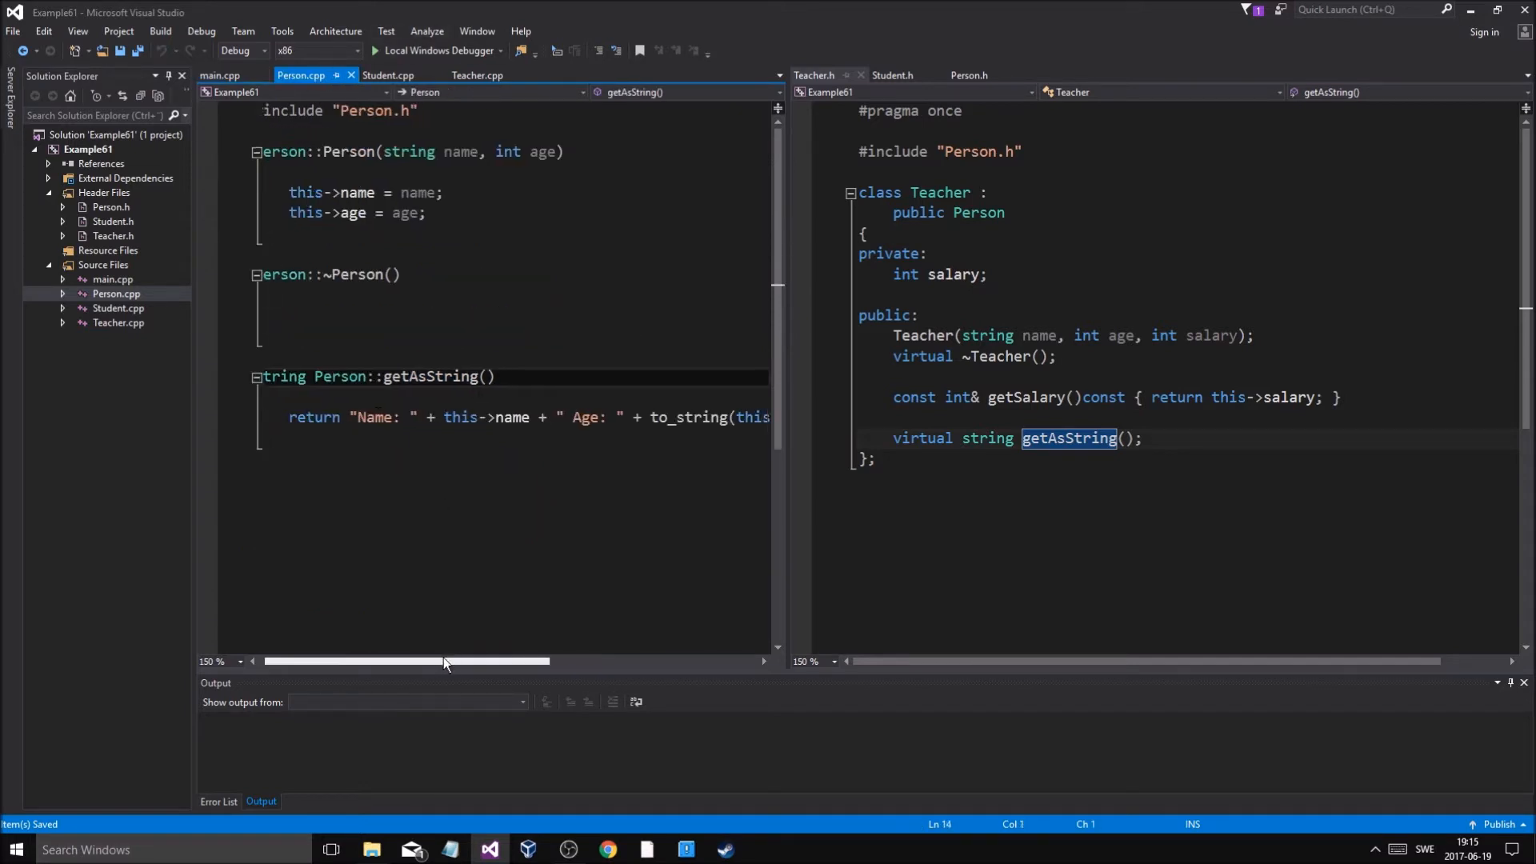
left_click_drag(440, 661, 499, 662)
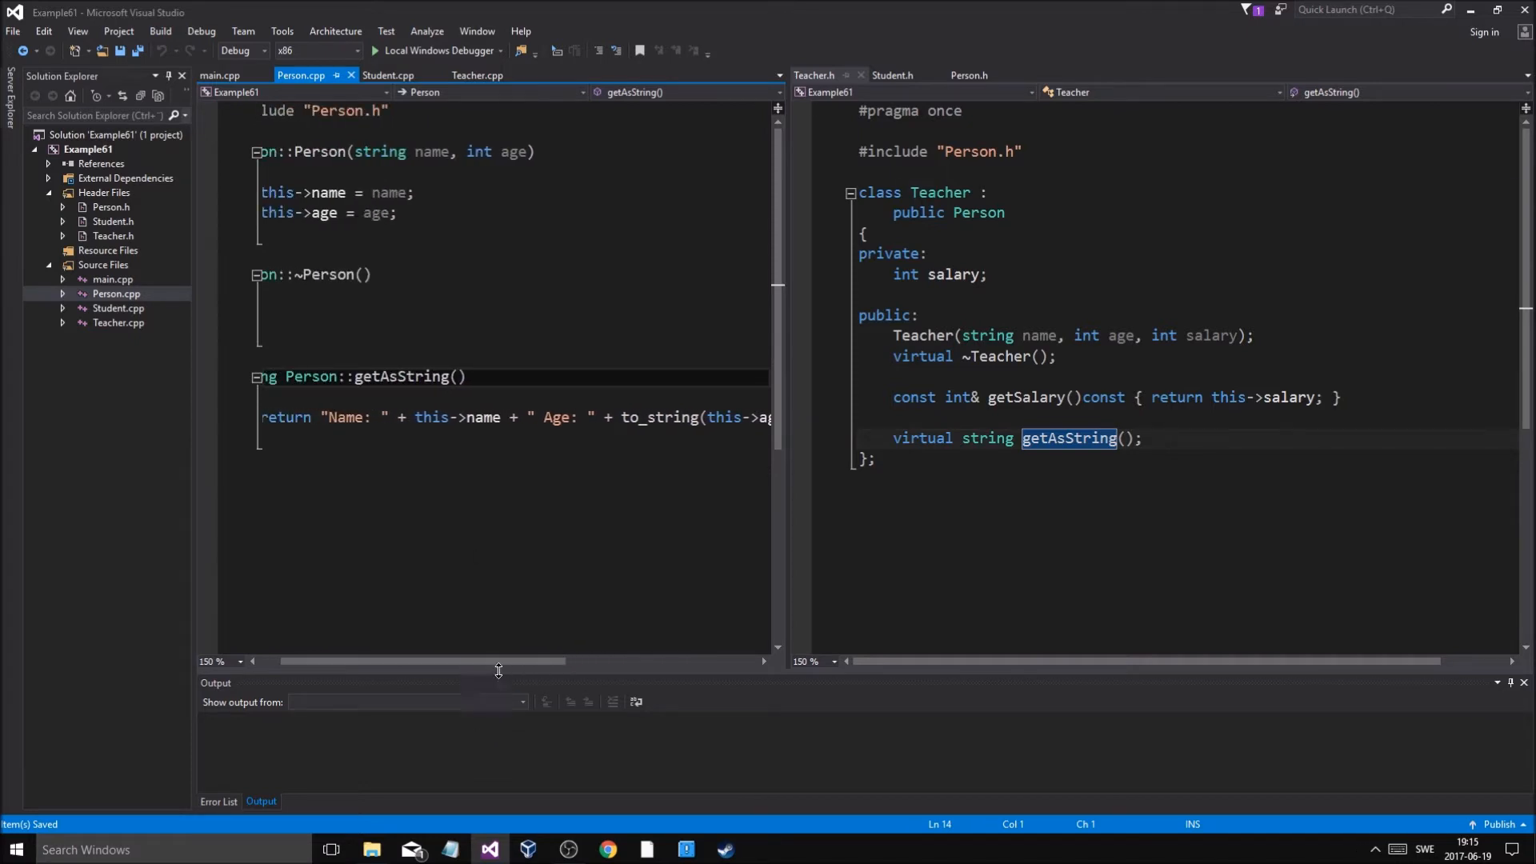
left_click(388, 75)
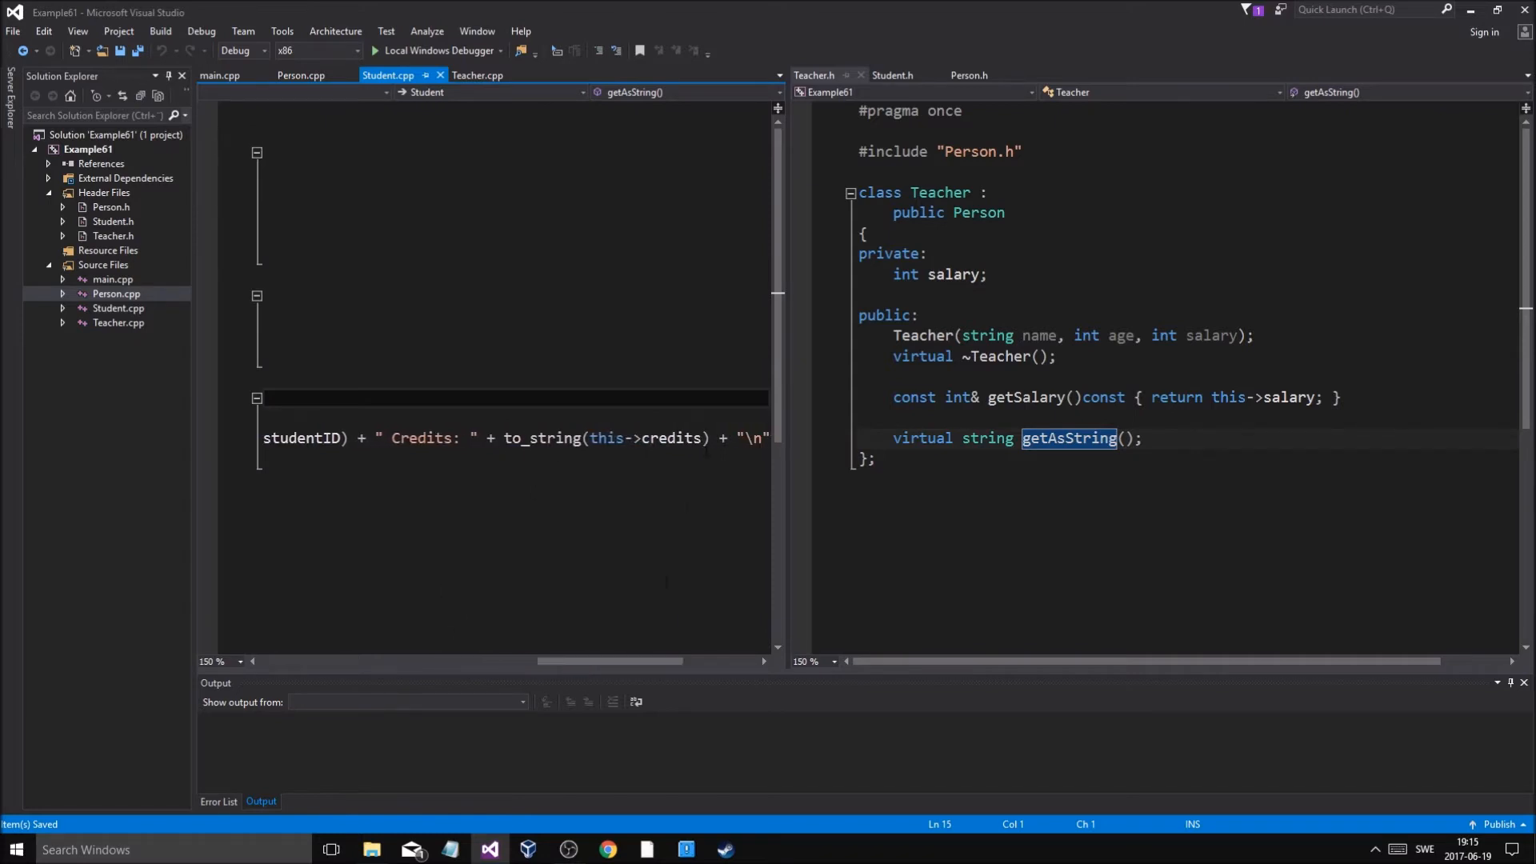
left_click(477, 74)
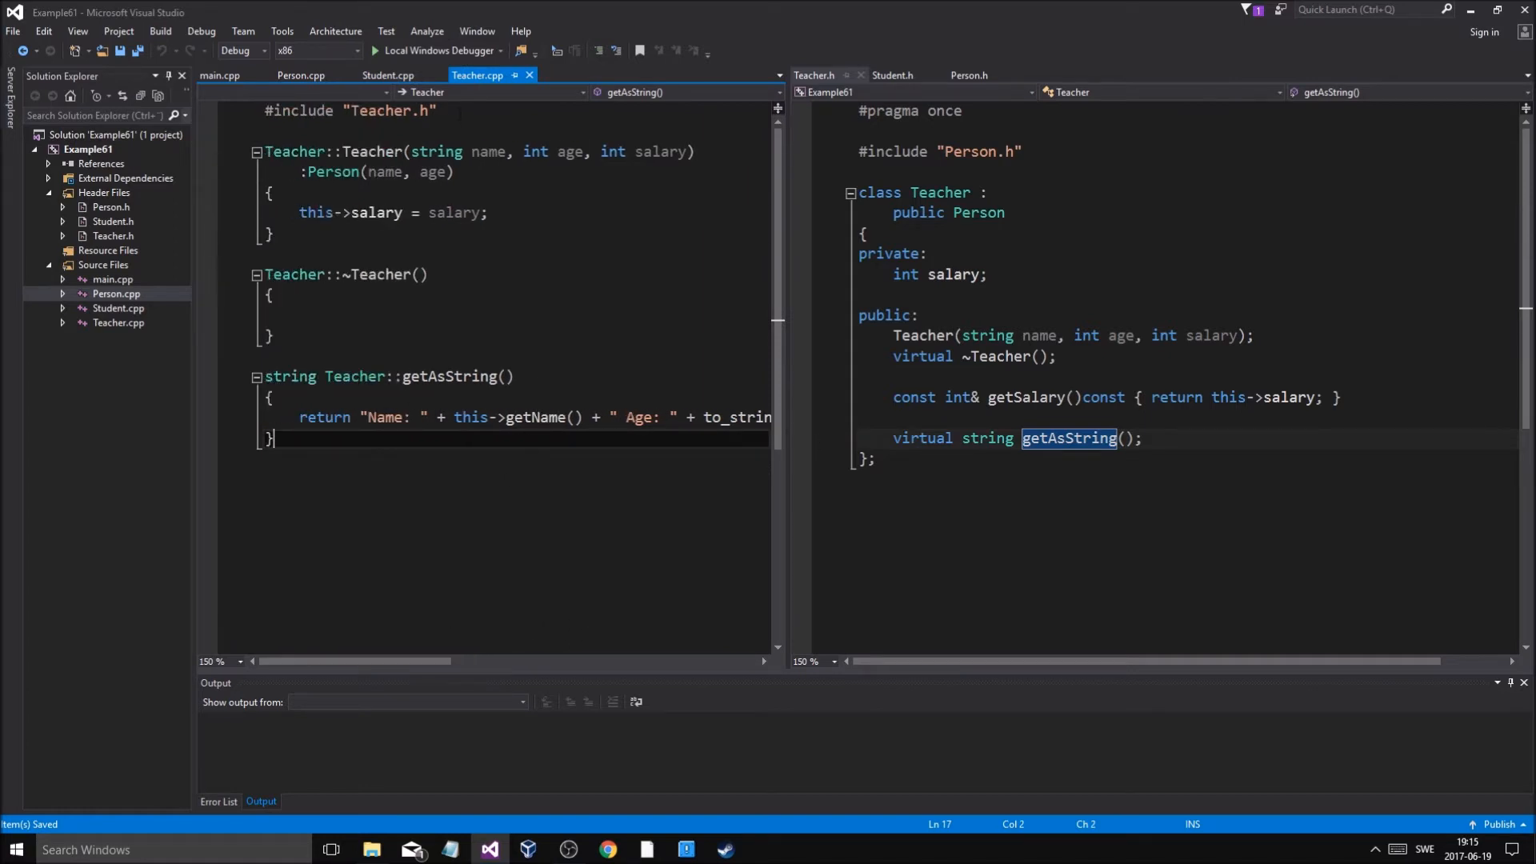
left_click(300, 74)
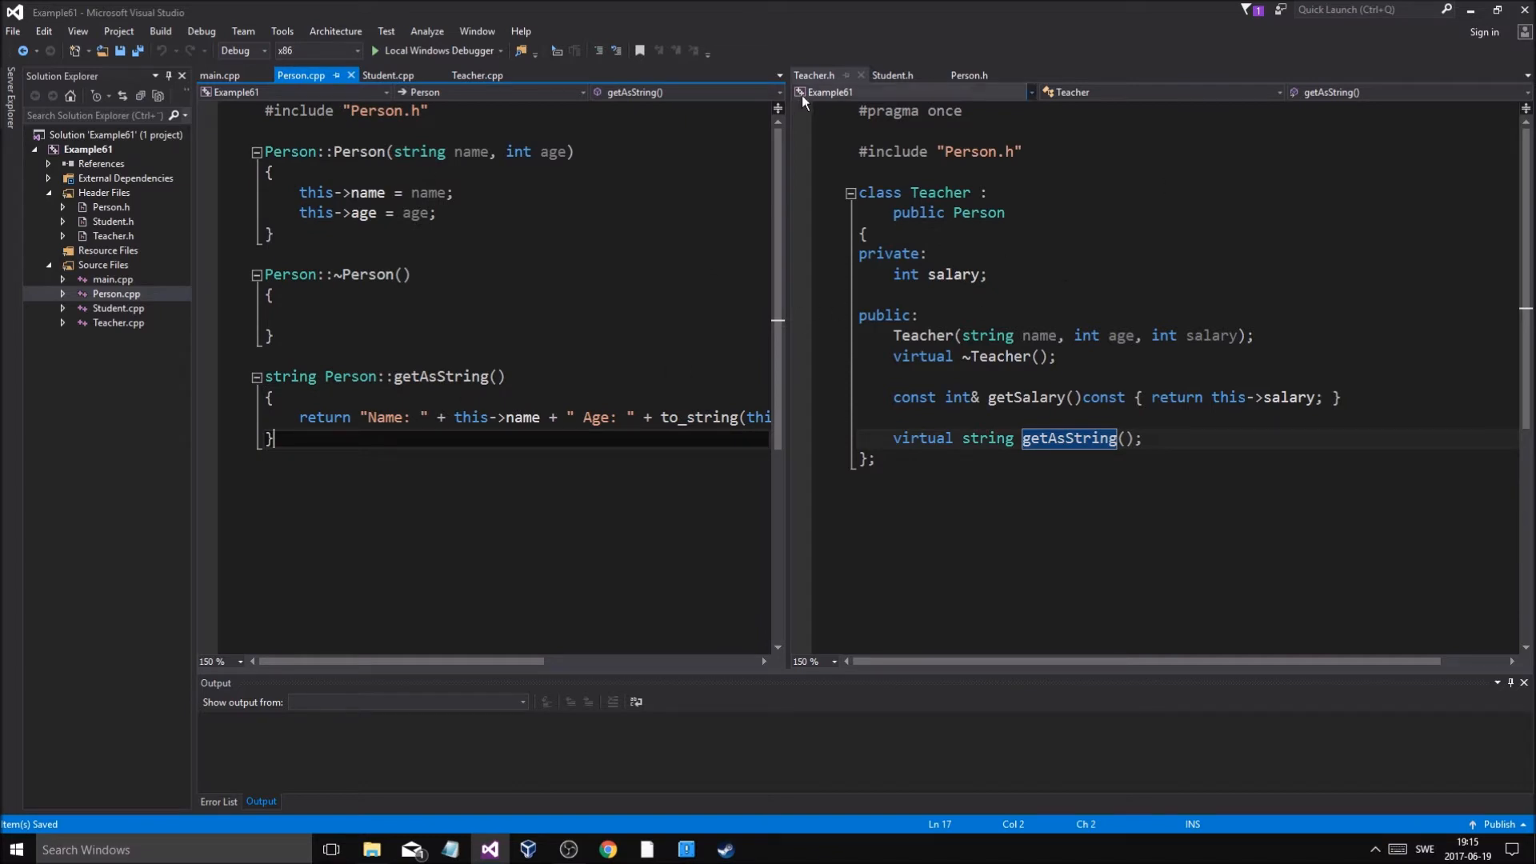
Arrange Person.h in the right editor group beside Person.cpp in the left
left_click(479, 75)
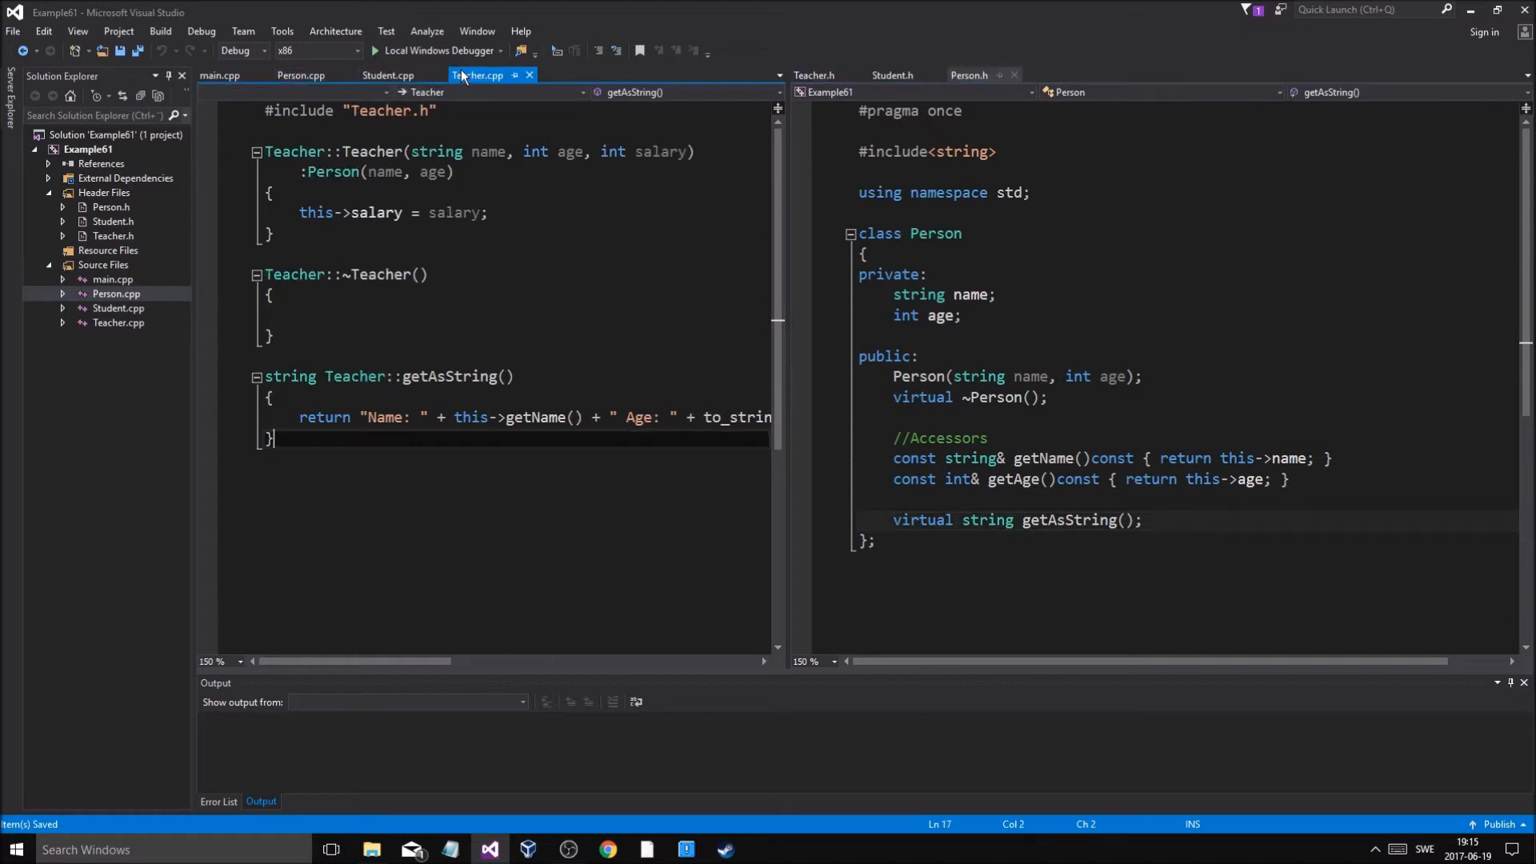
left_click(301, 74)
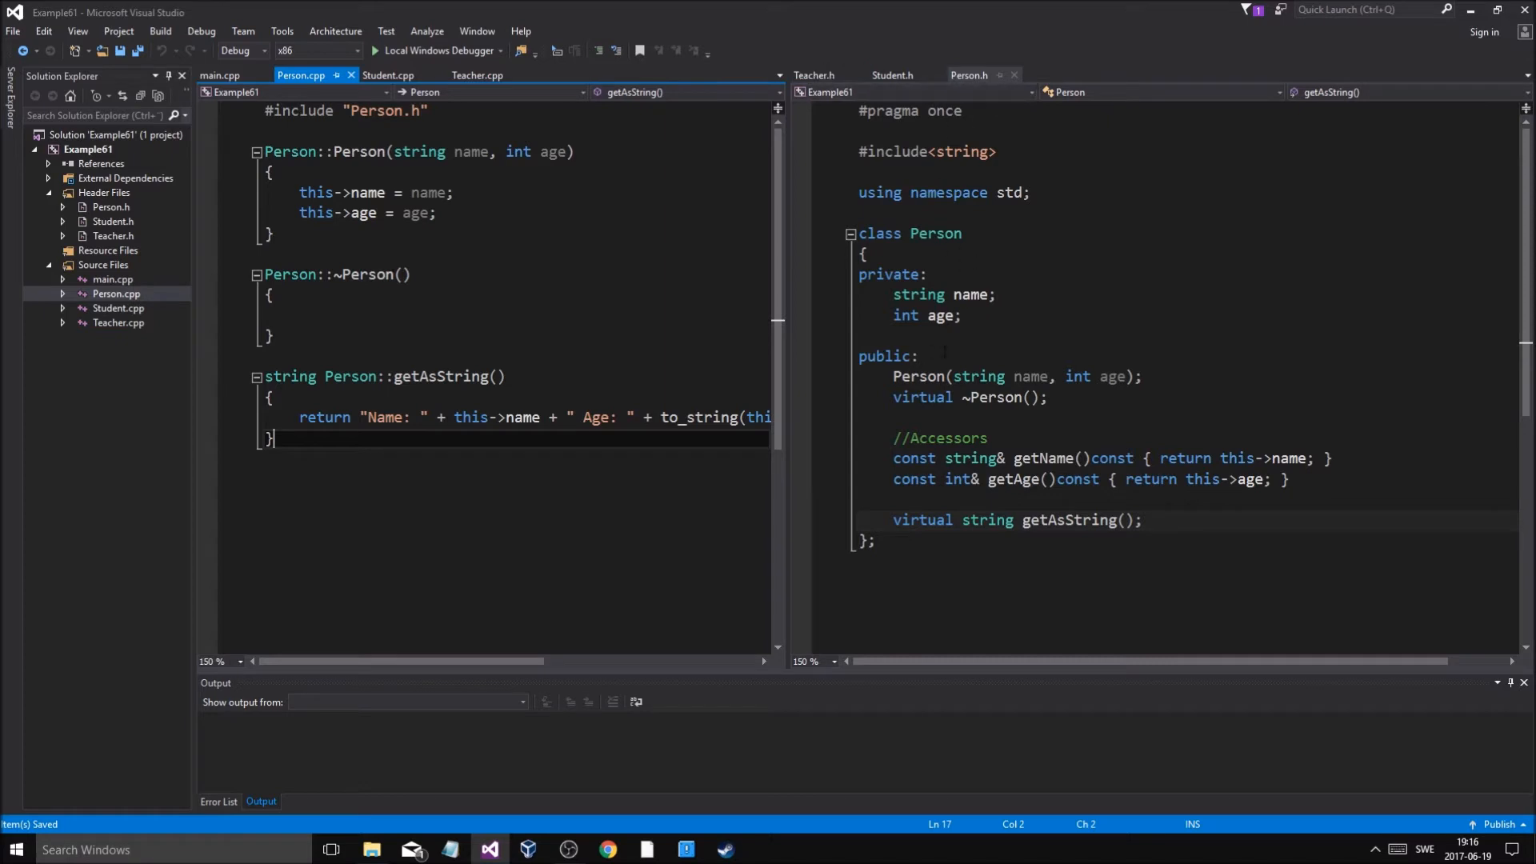
left_click(889, 75)
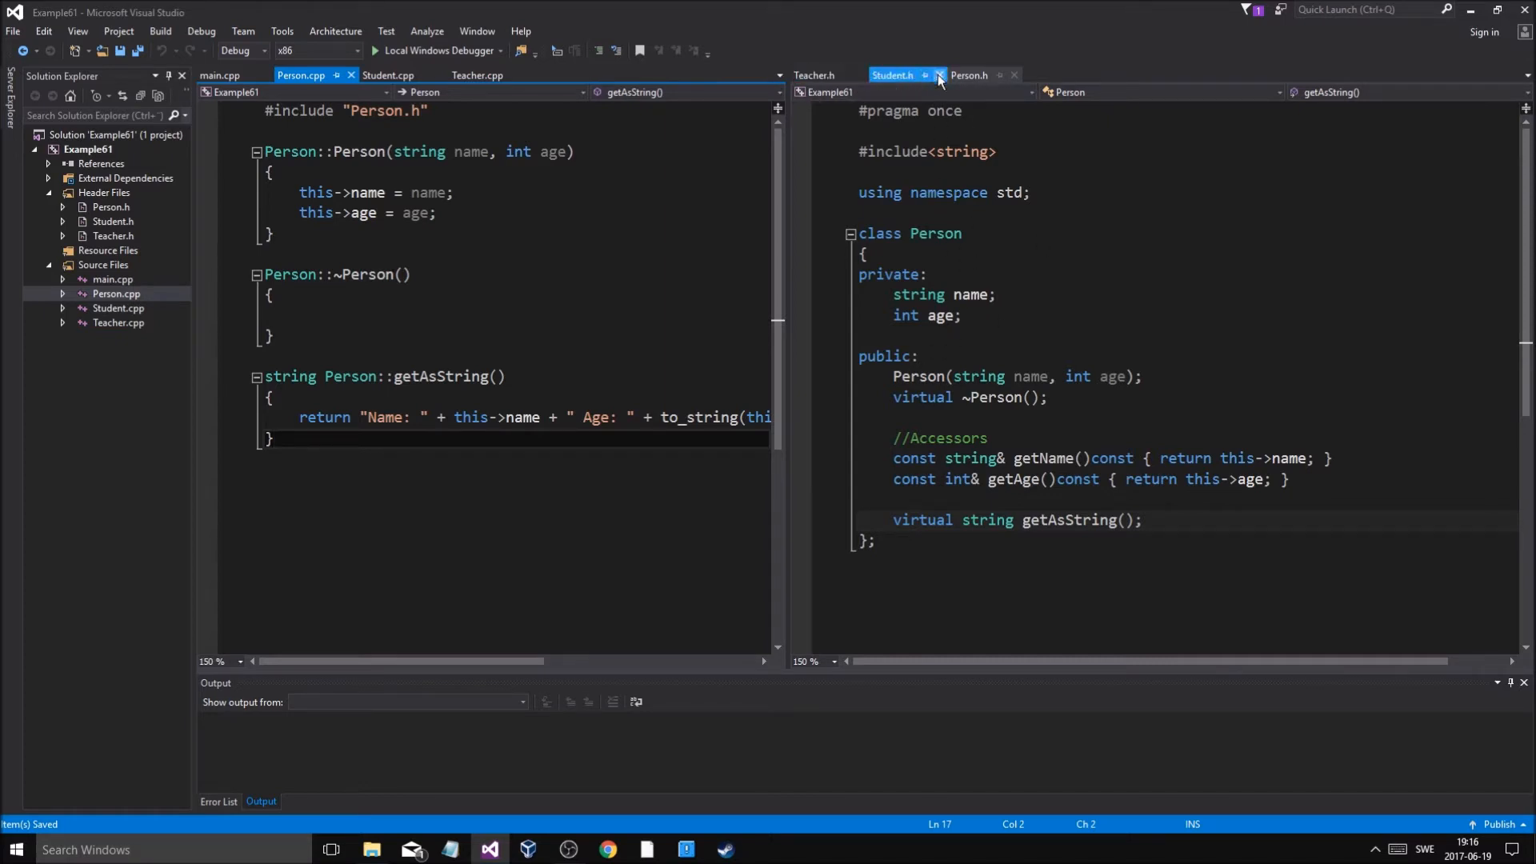
left_click(937, 75)
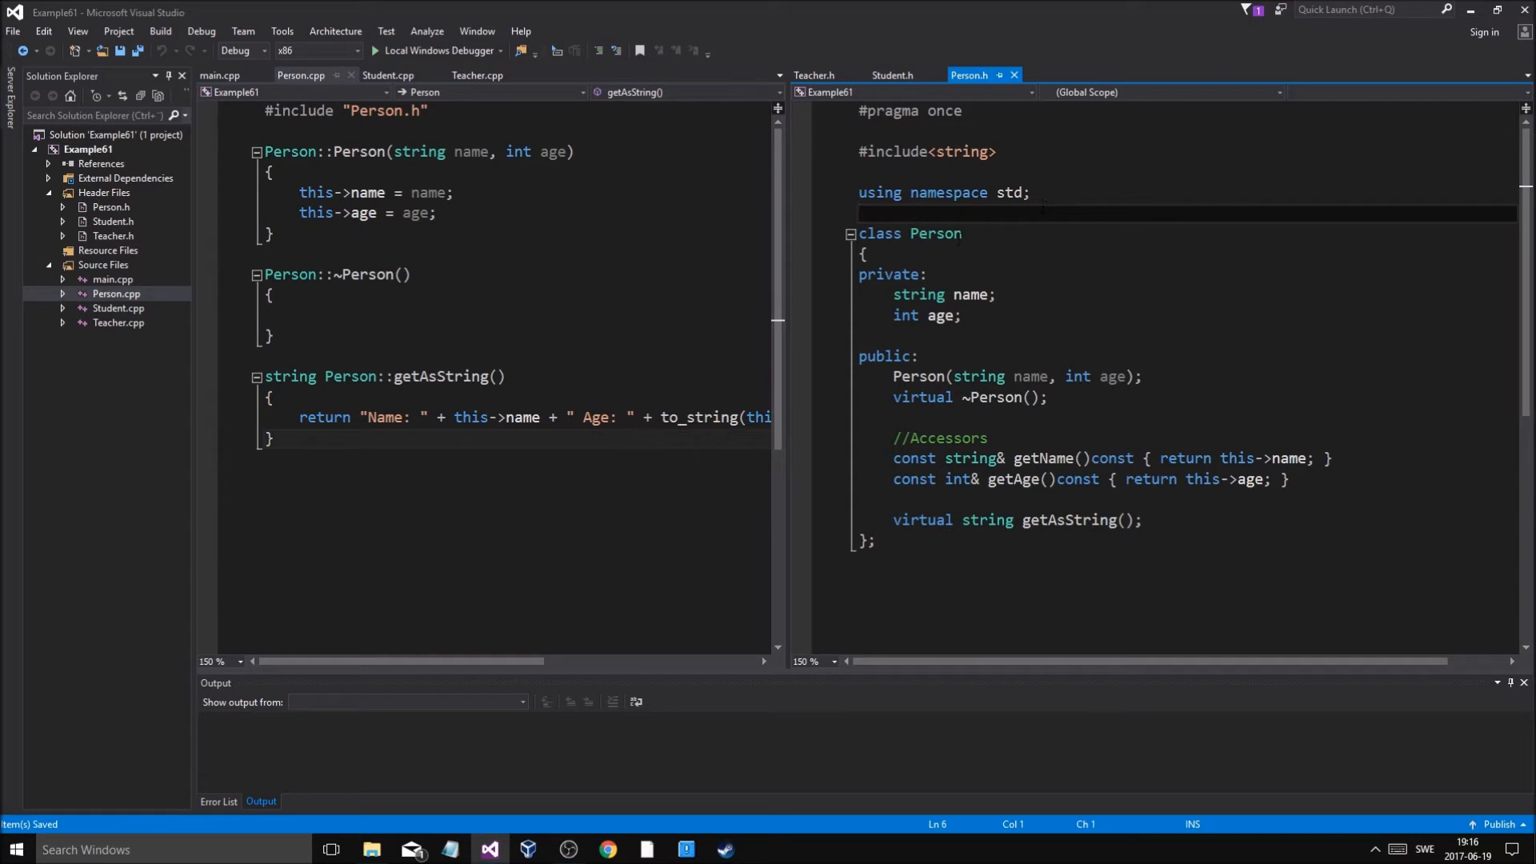
Select the Person class name, bring up main.cpp on the left and add a blank line after getAsString
double_click(934, 233)
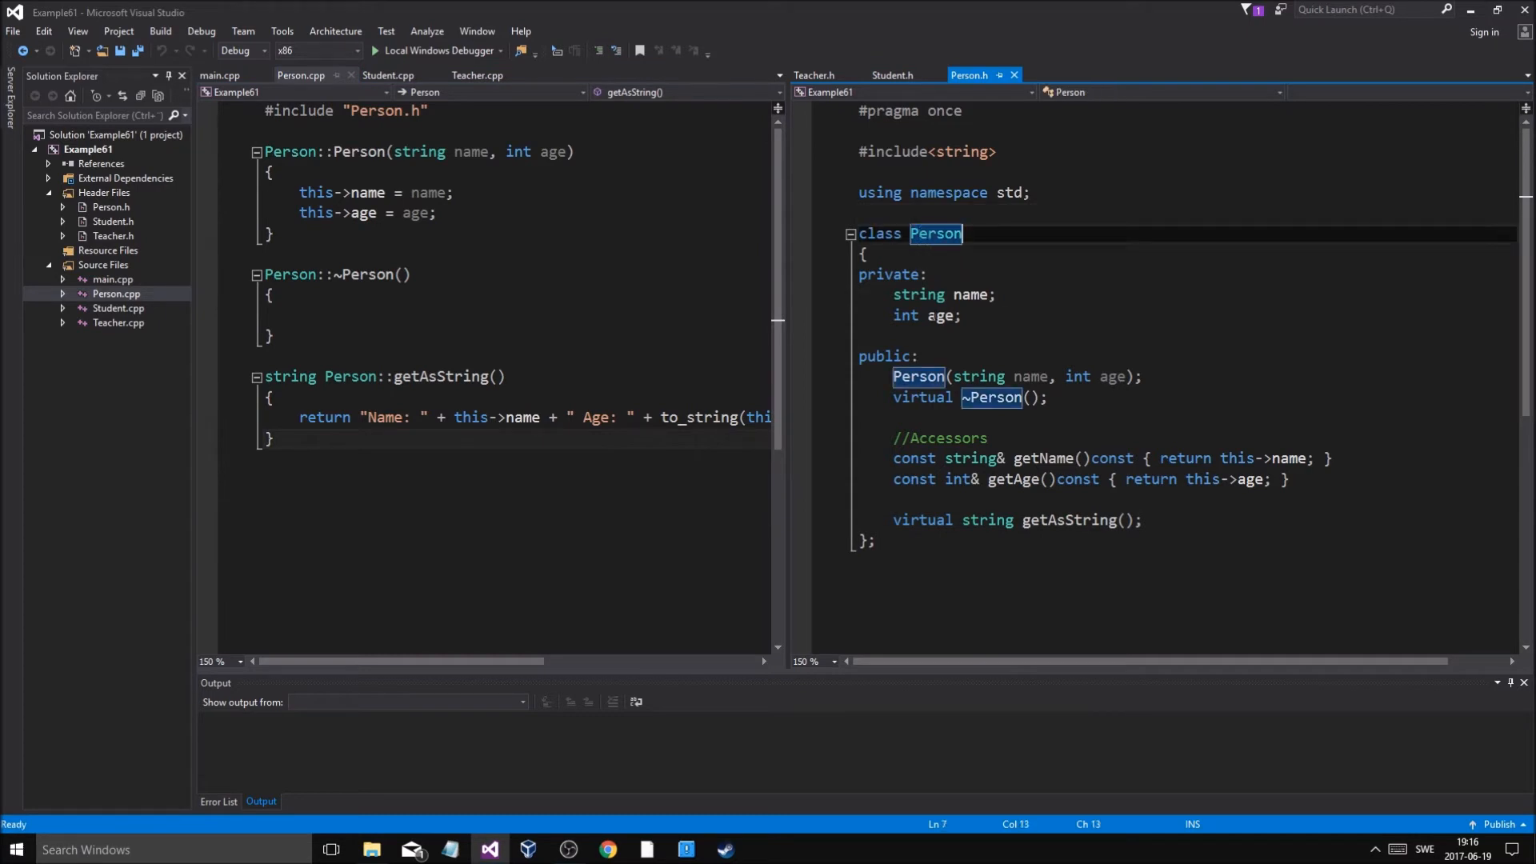
left_click(220, 75)
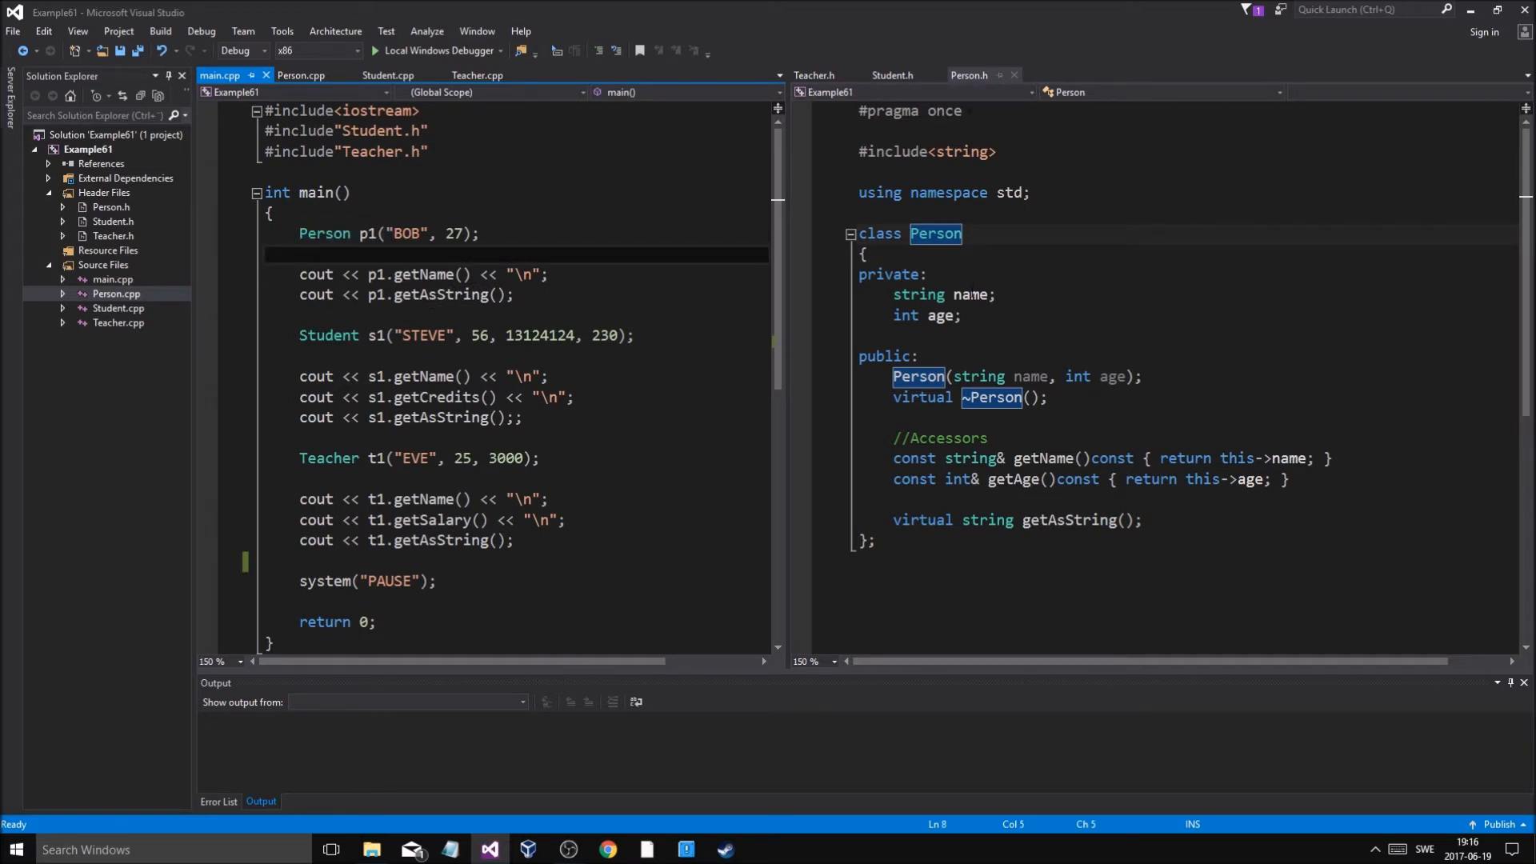
left_click(941, 314)
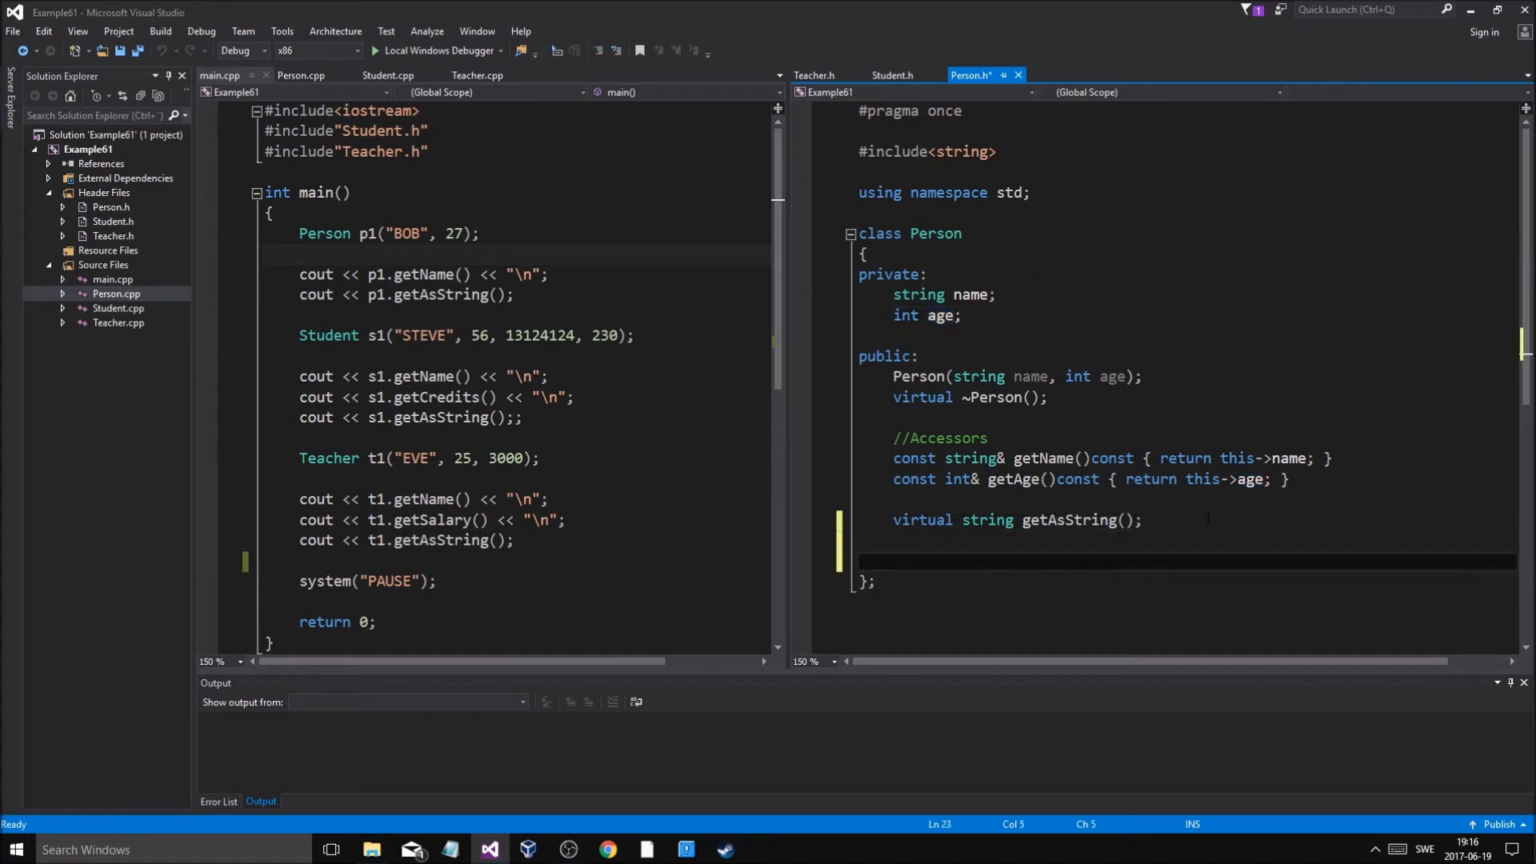
Append '= 0' to Person's getAsString declaration, then remove the Person p1 lines from main
left_click(891, 562)
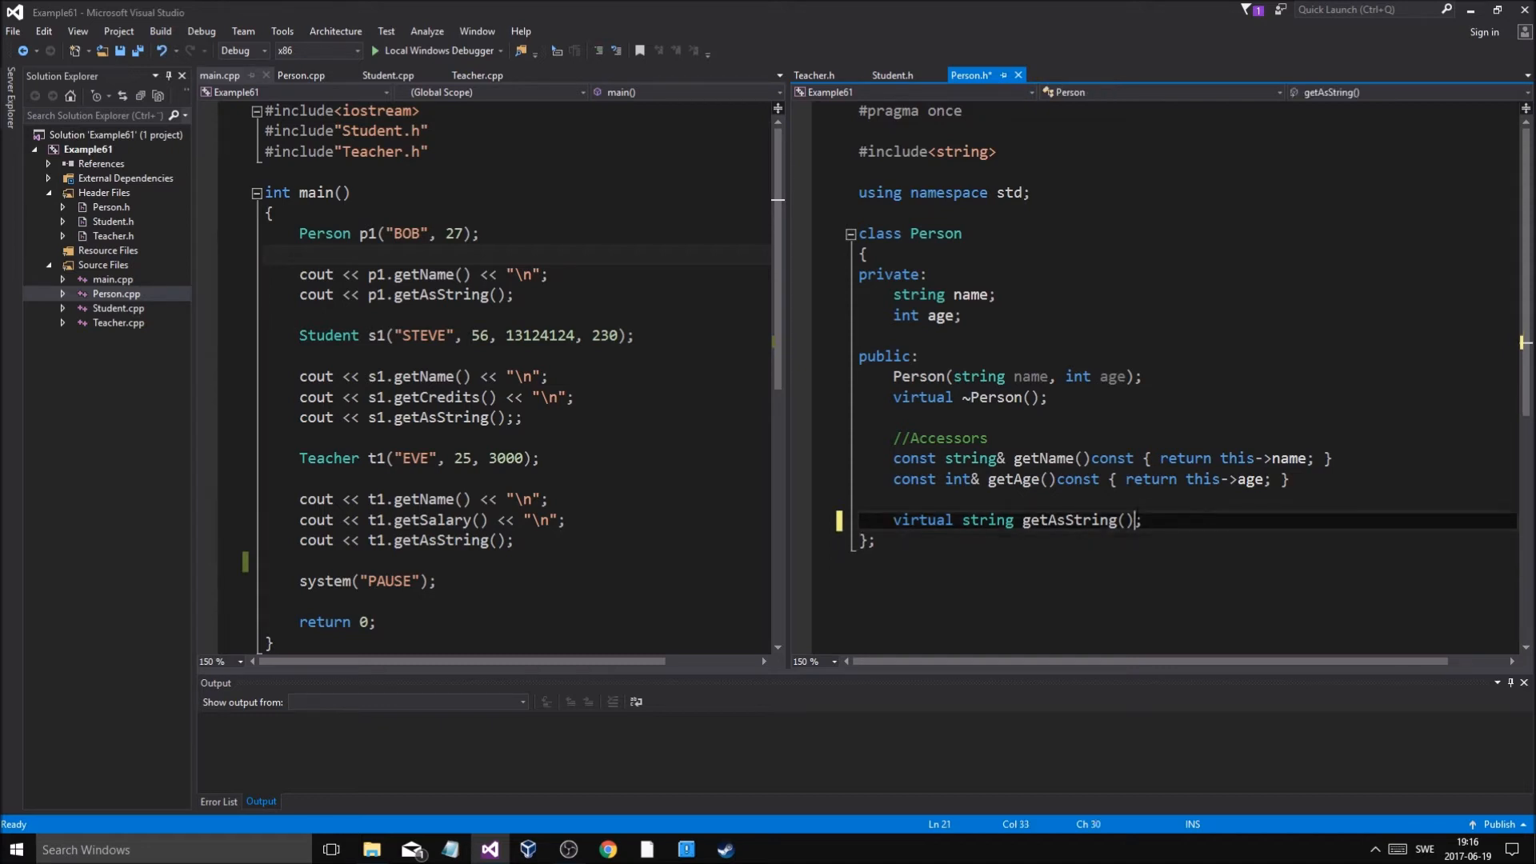
type("= 0")
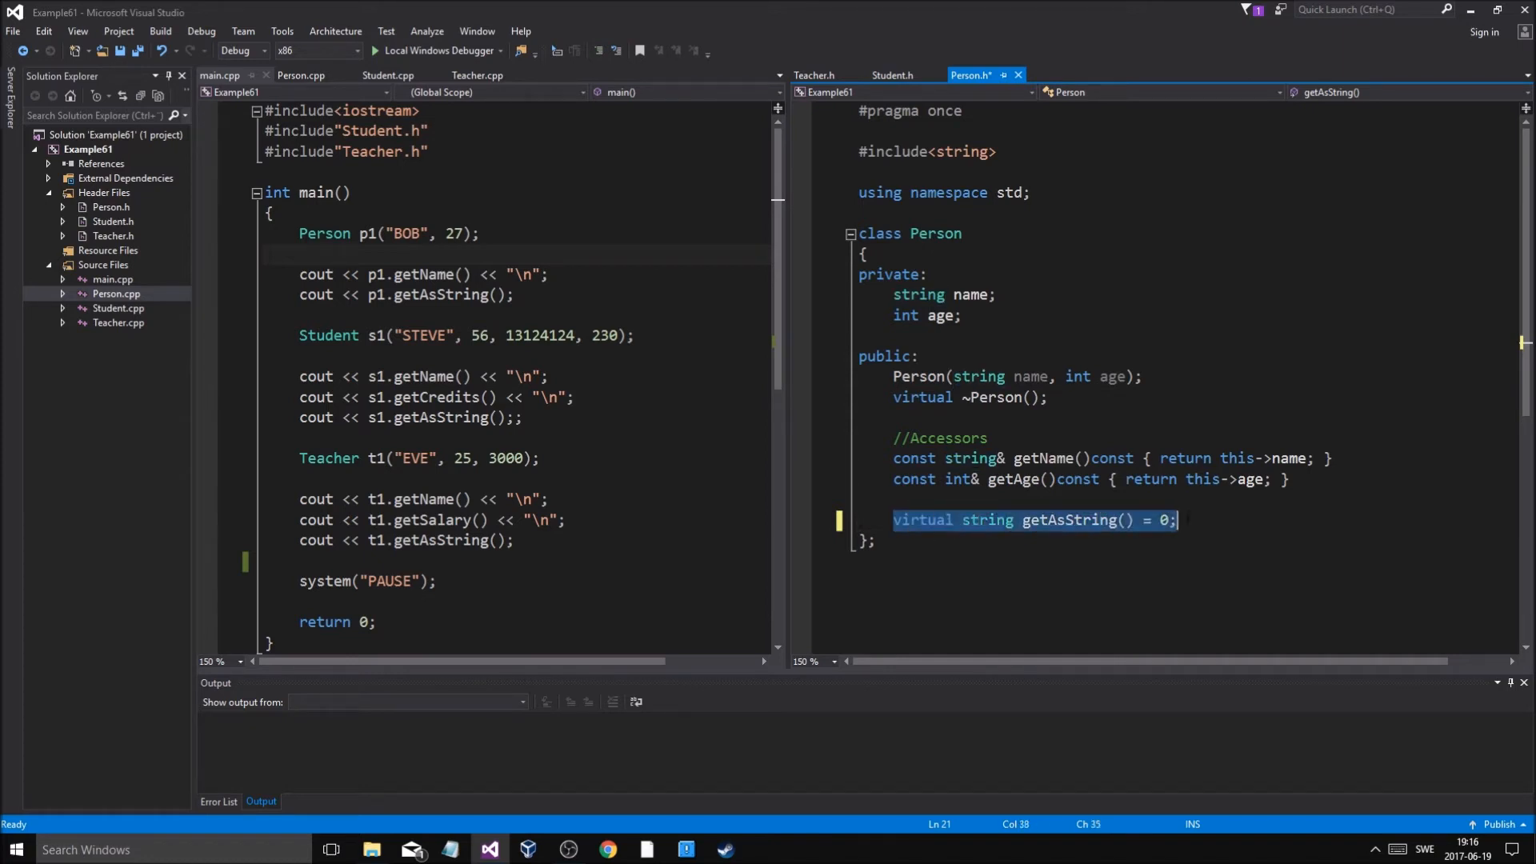
left_click(865, 253)
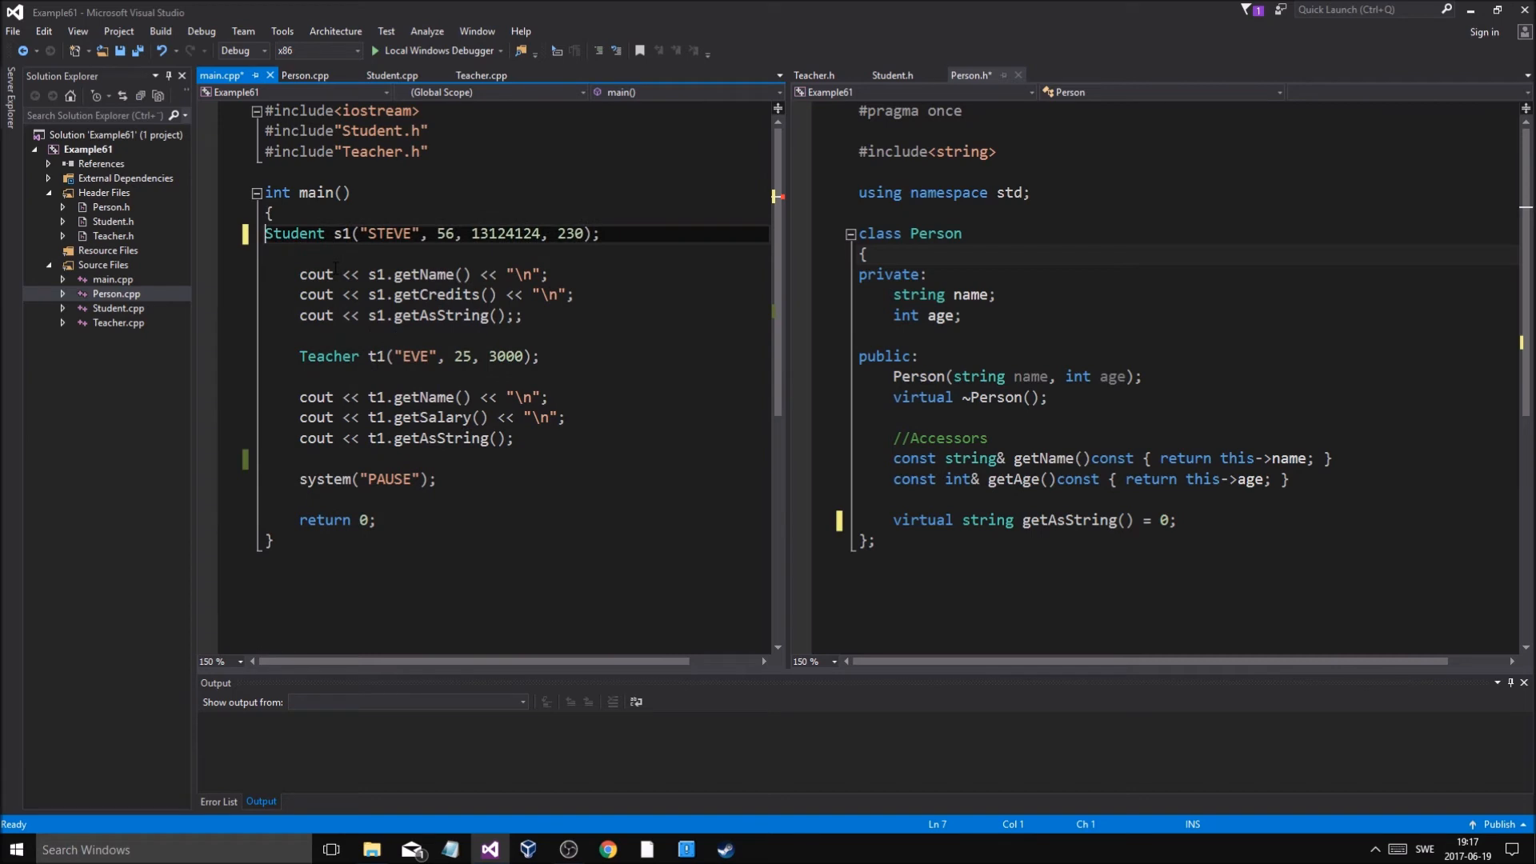
Save Person.h and bring up Person.cpp's getAsString definition in the left pane
left_click(925, 274)
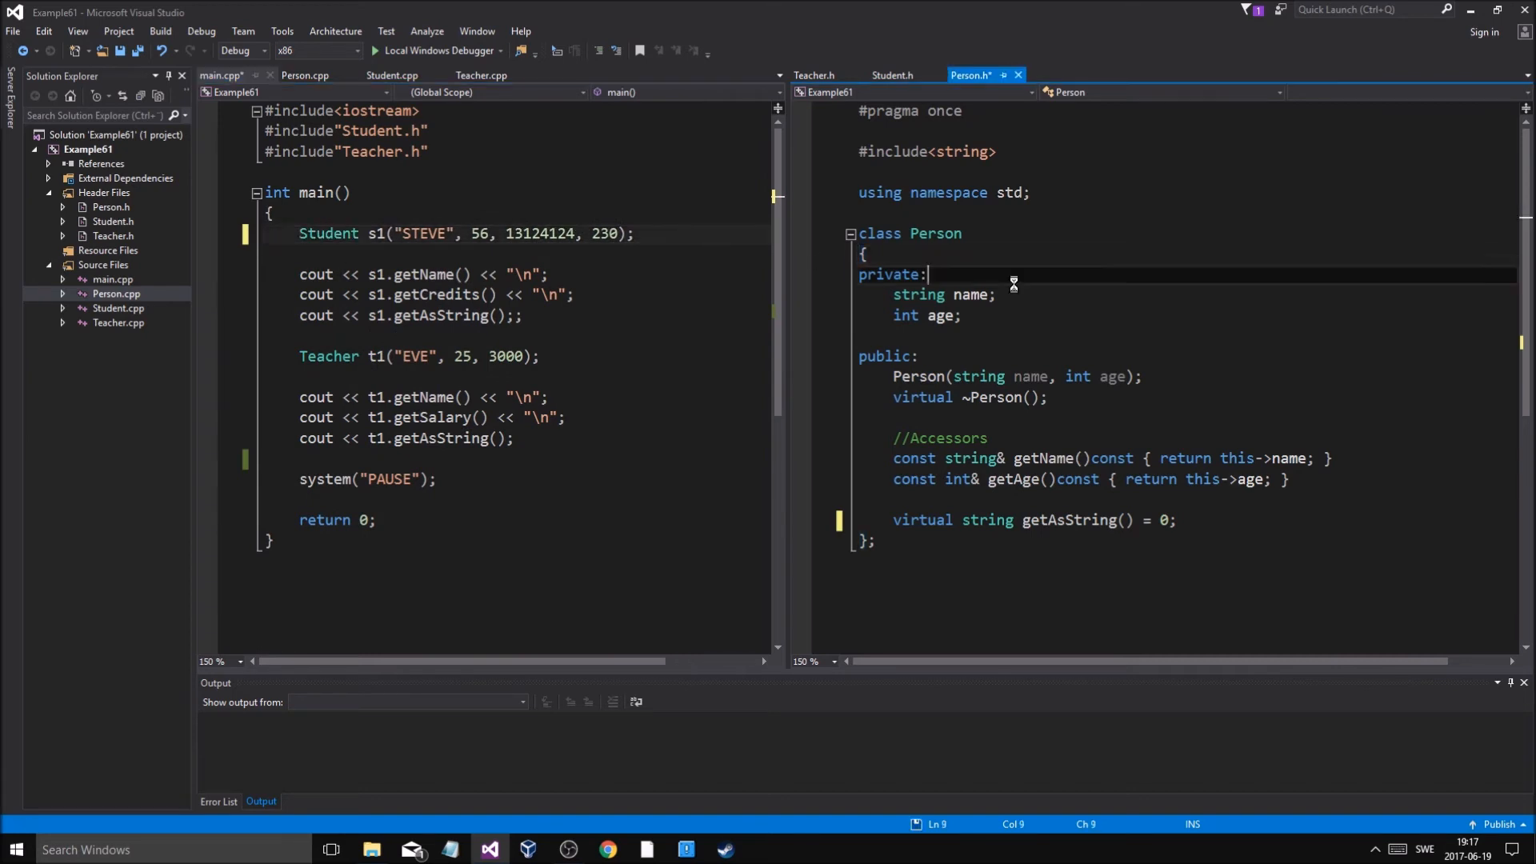
key("ctrl+s")
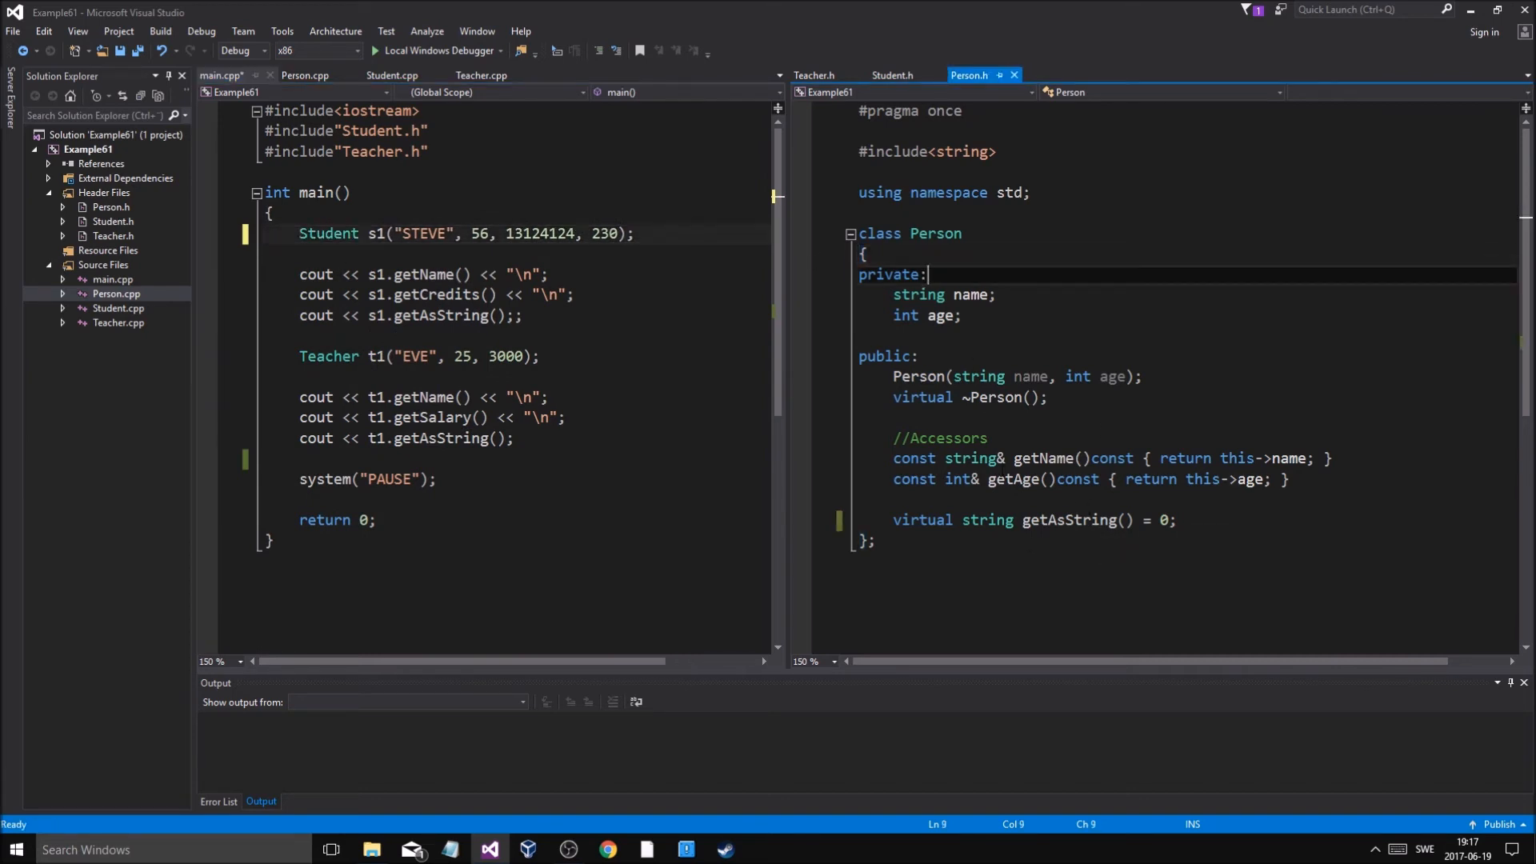
left_click(480, 76)
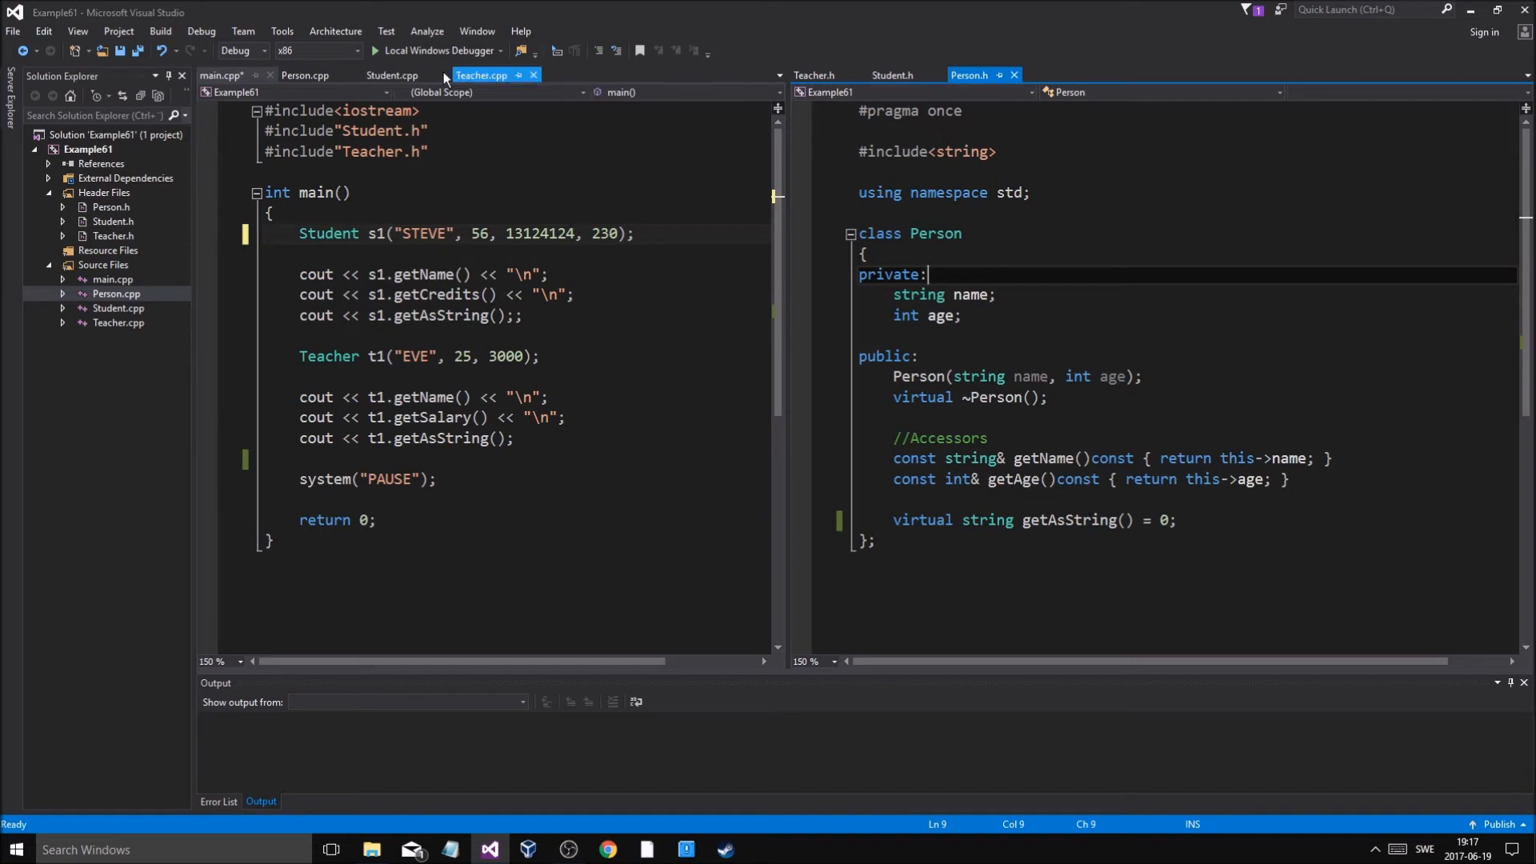
left_click(306, 75)
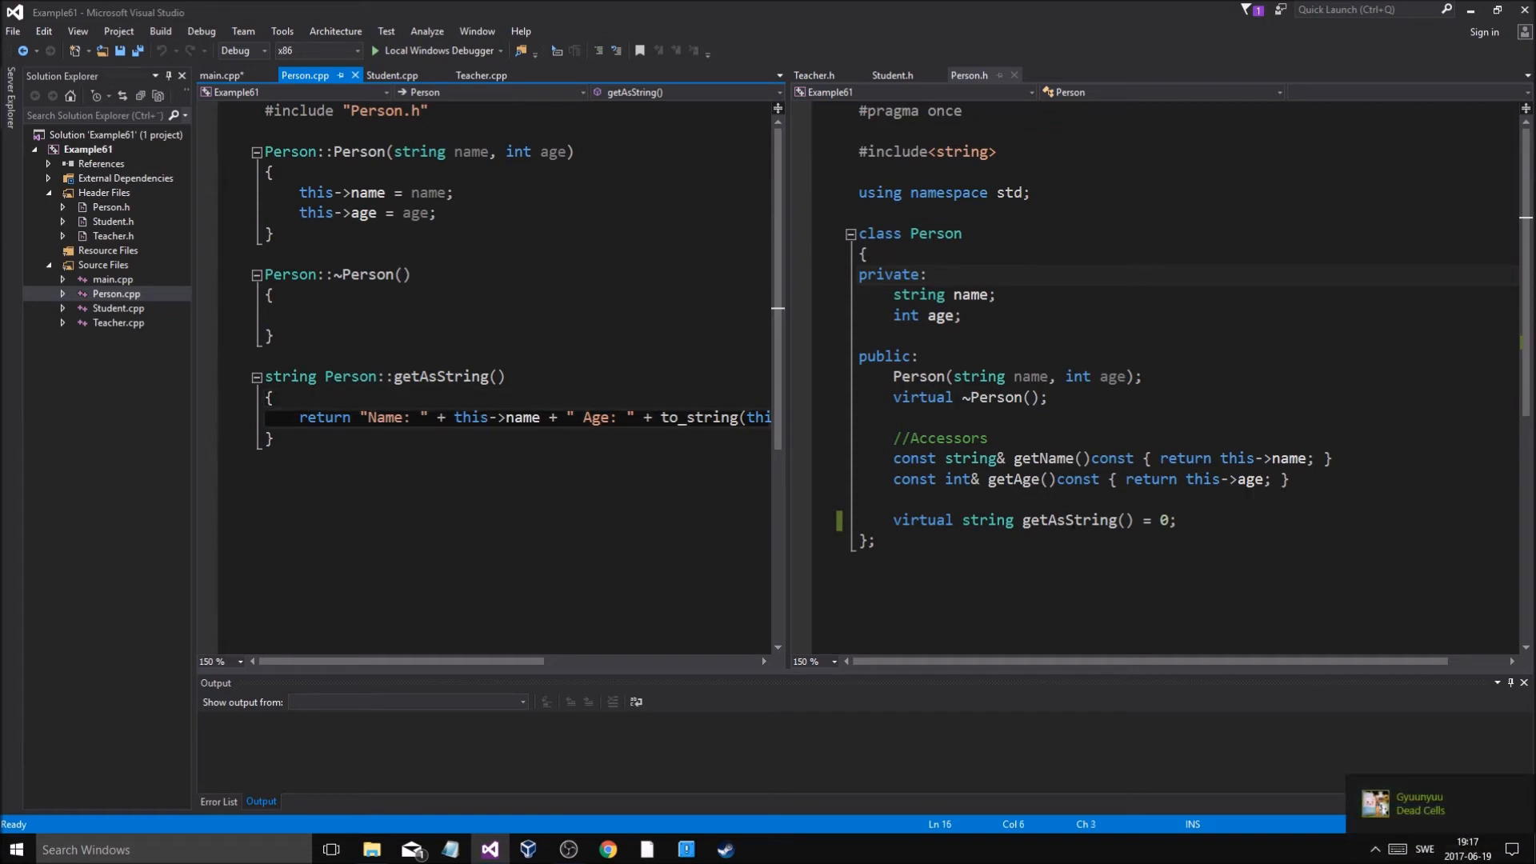
left_click(276, 438)
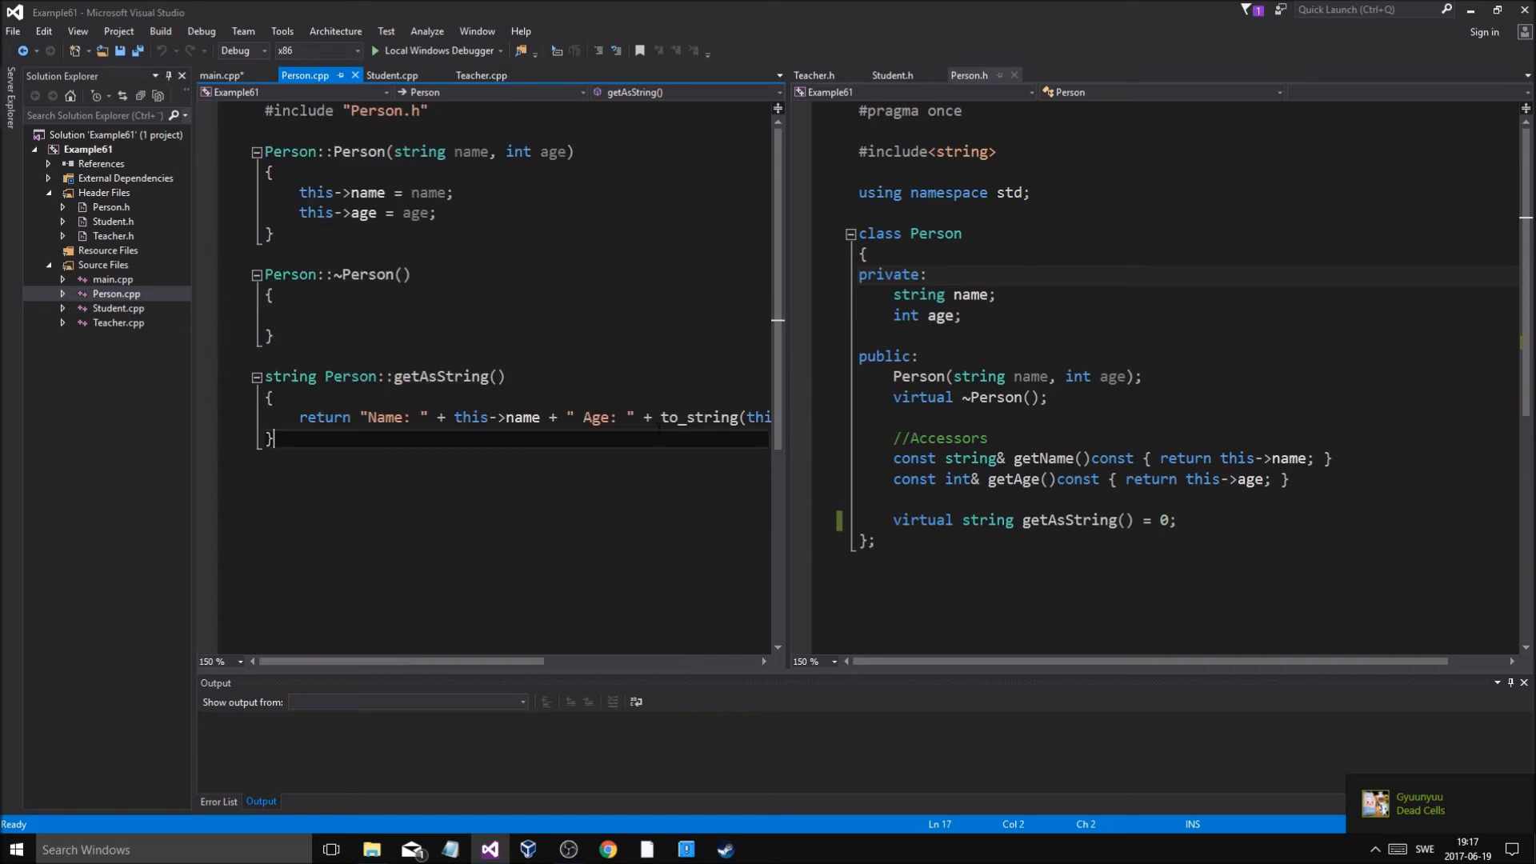
Check Person's getAsString declaration and show Teacher.h in the right pane
left_click(891, 75)
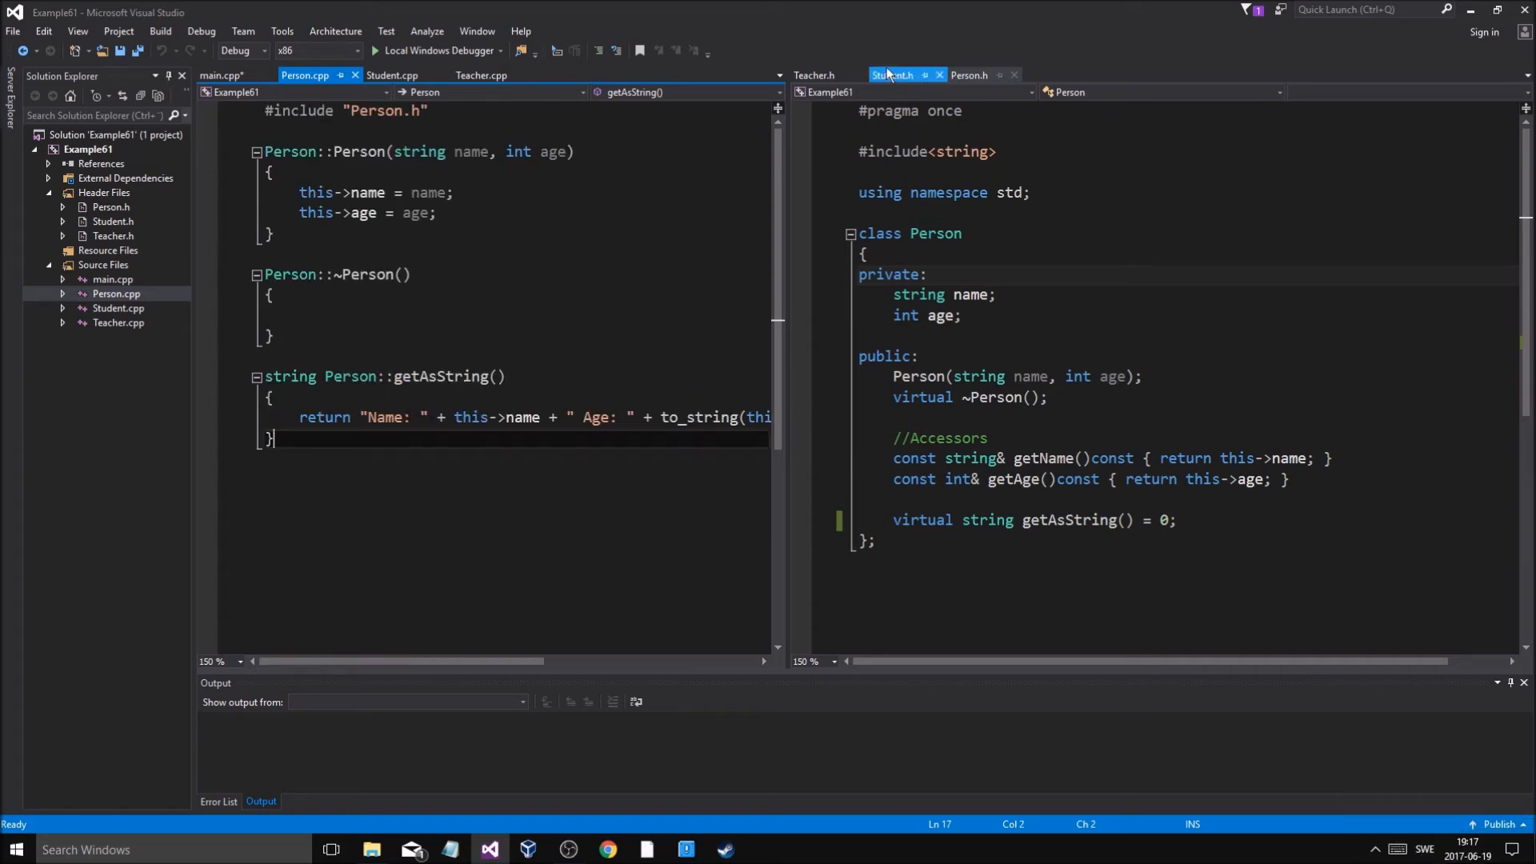
left_click(812, 74)
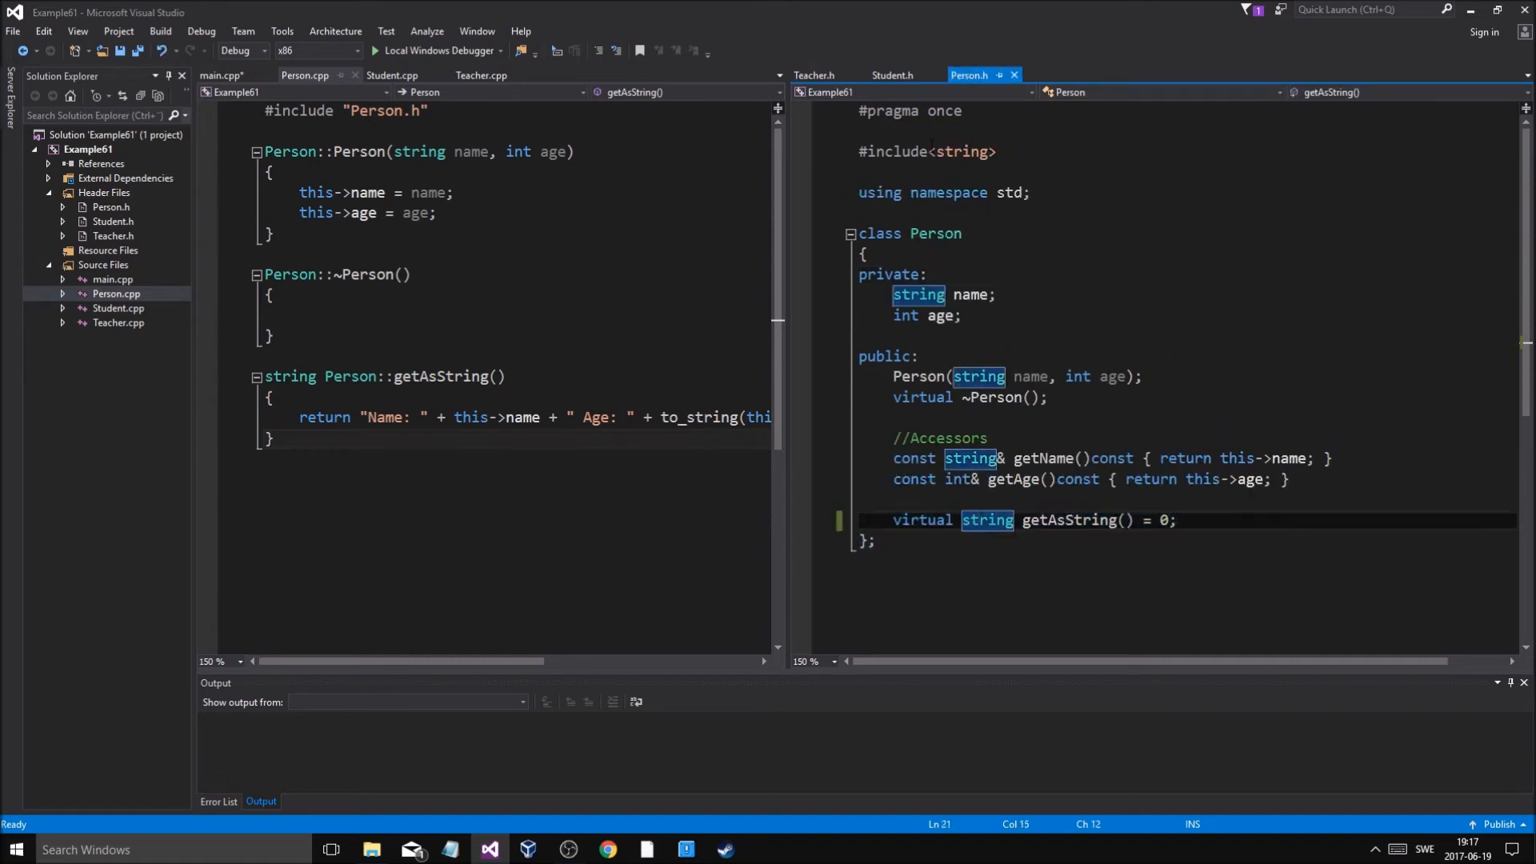
left_click(813, 74)
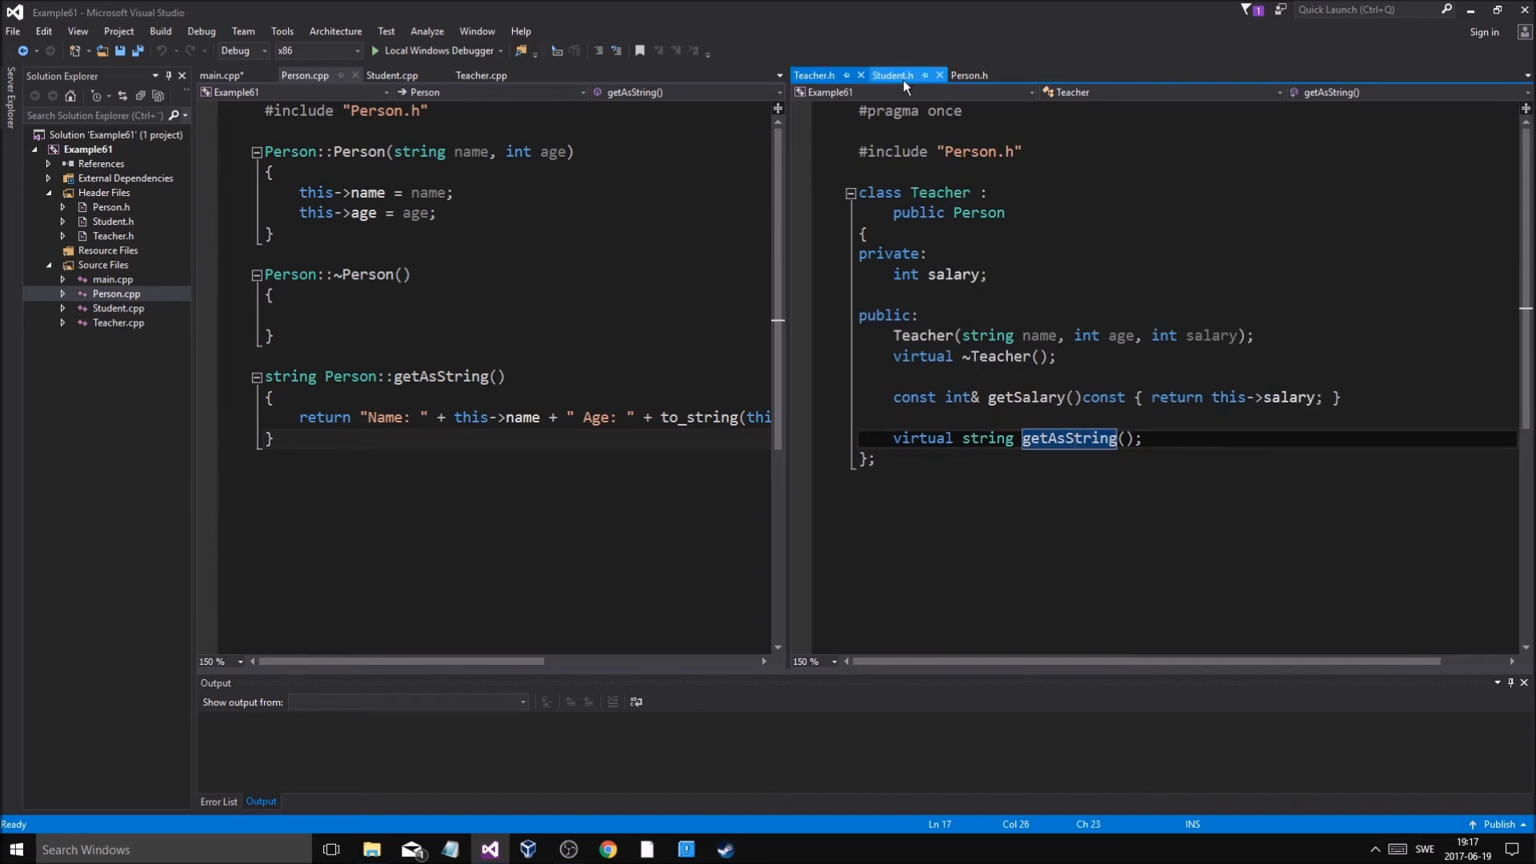
Delete the Person::getAsString definition from Person.cpp and save all changed files
left_click(392, 74)
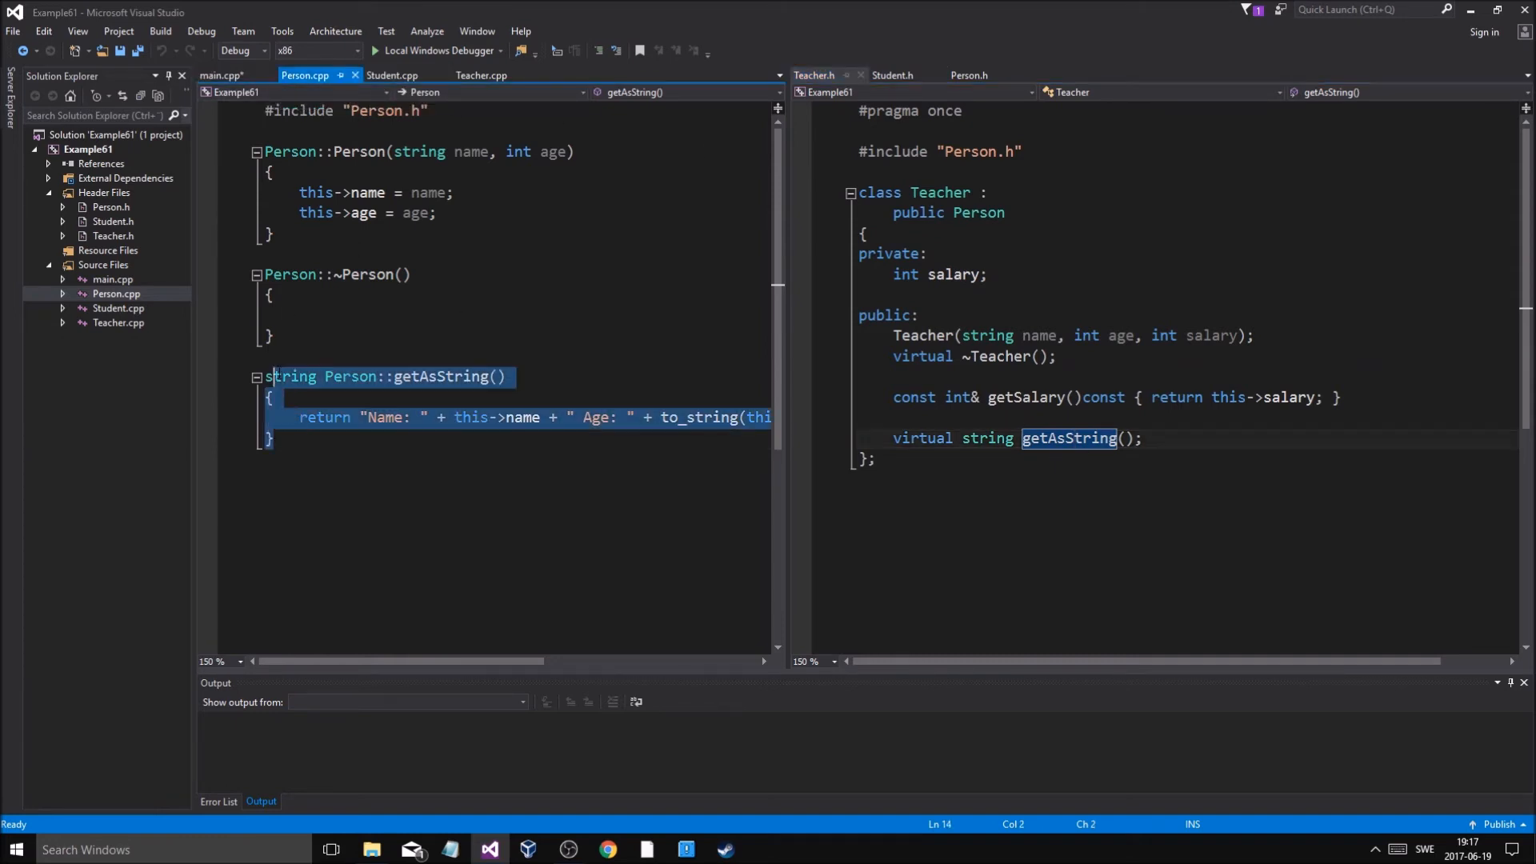
key("Delete")
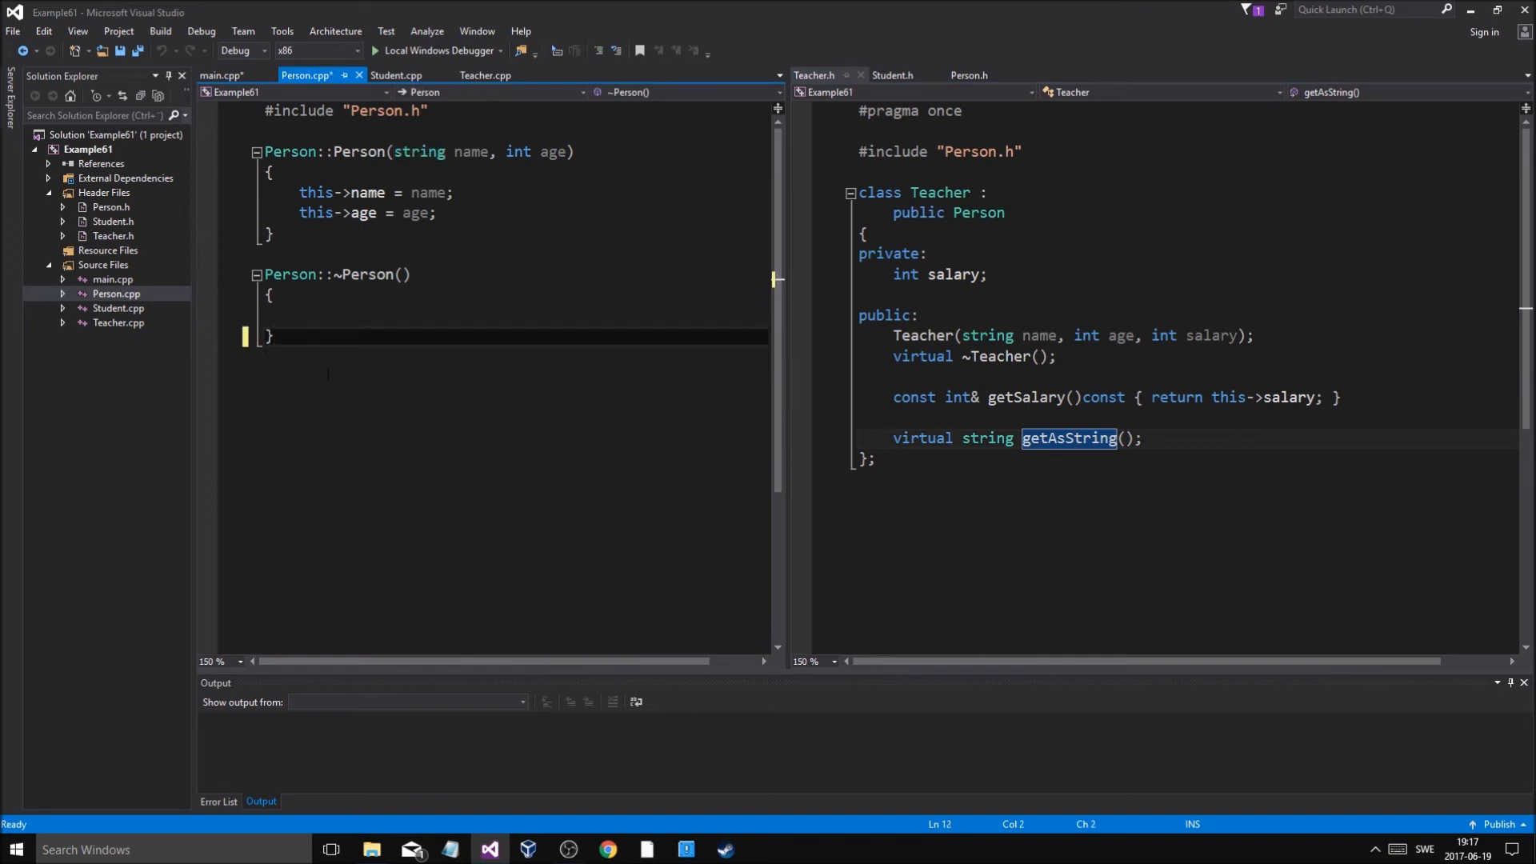
key("F7")
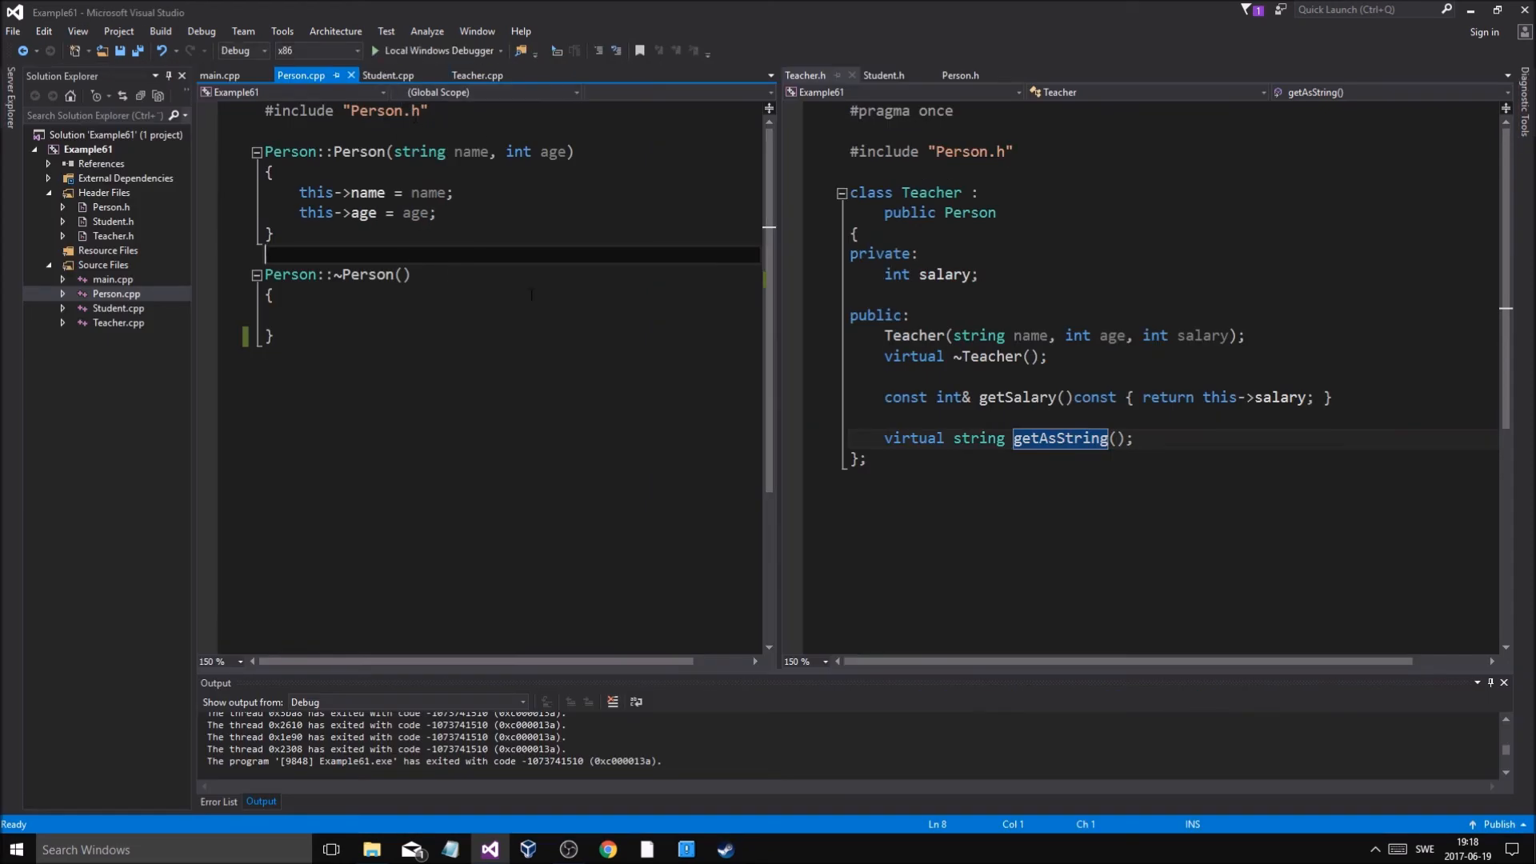
Show Person.h on the right and place the insertion point at the Person class end
left_click(959, 75)
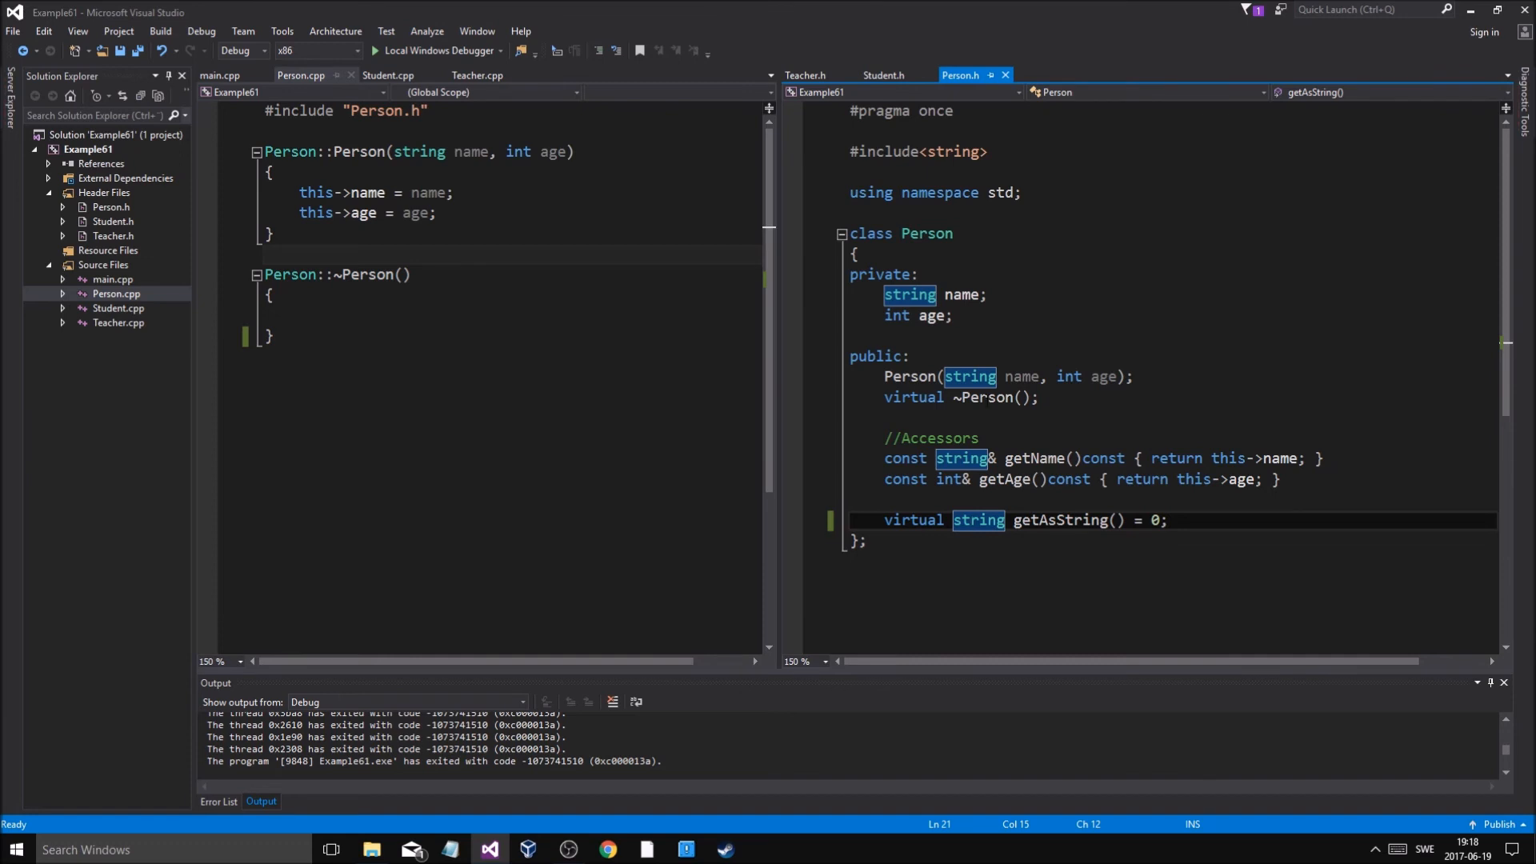
mouse_move(999, 397)
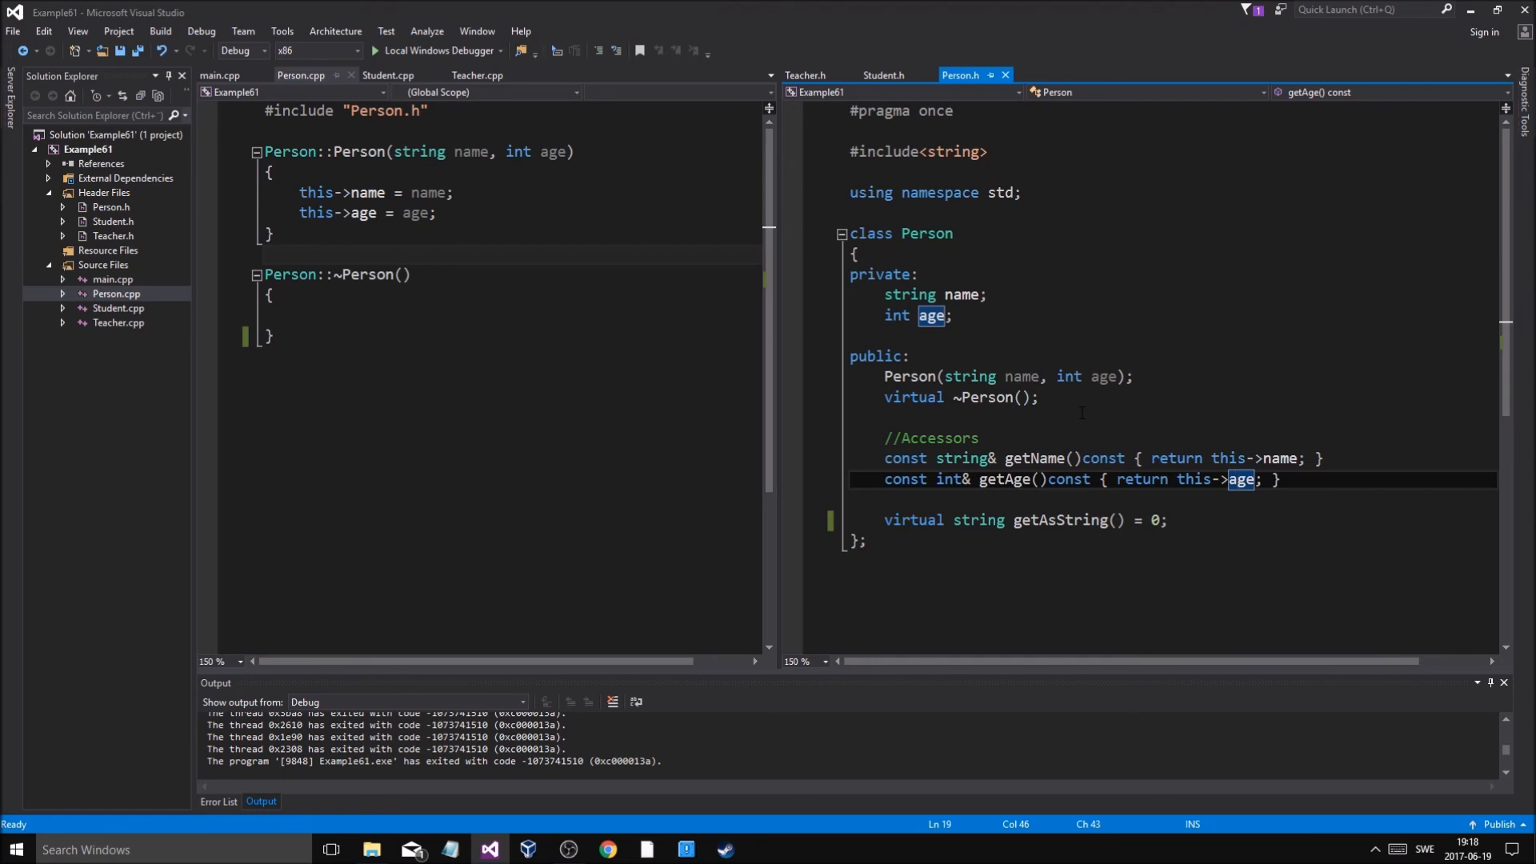
left_click(866, 541)
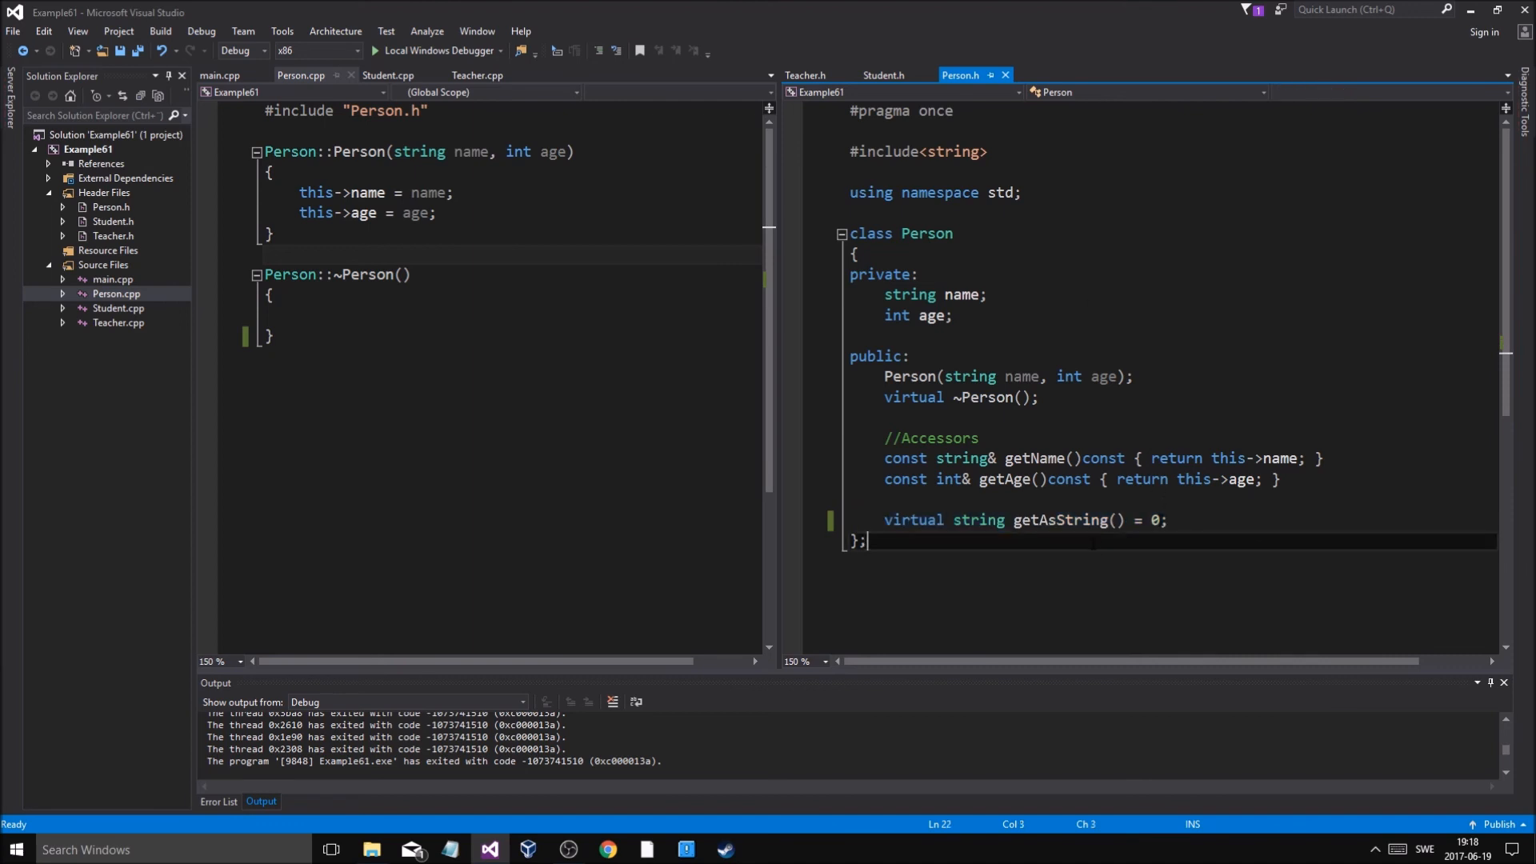
mouse_move(897, 88)
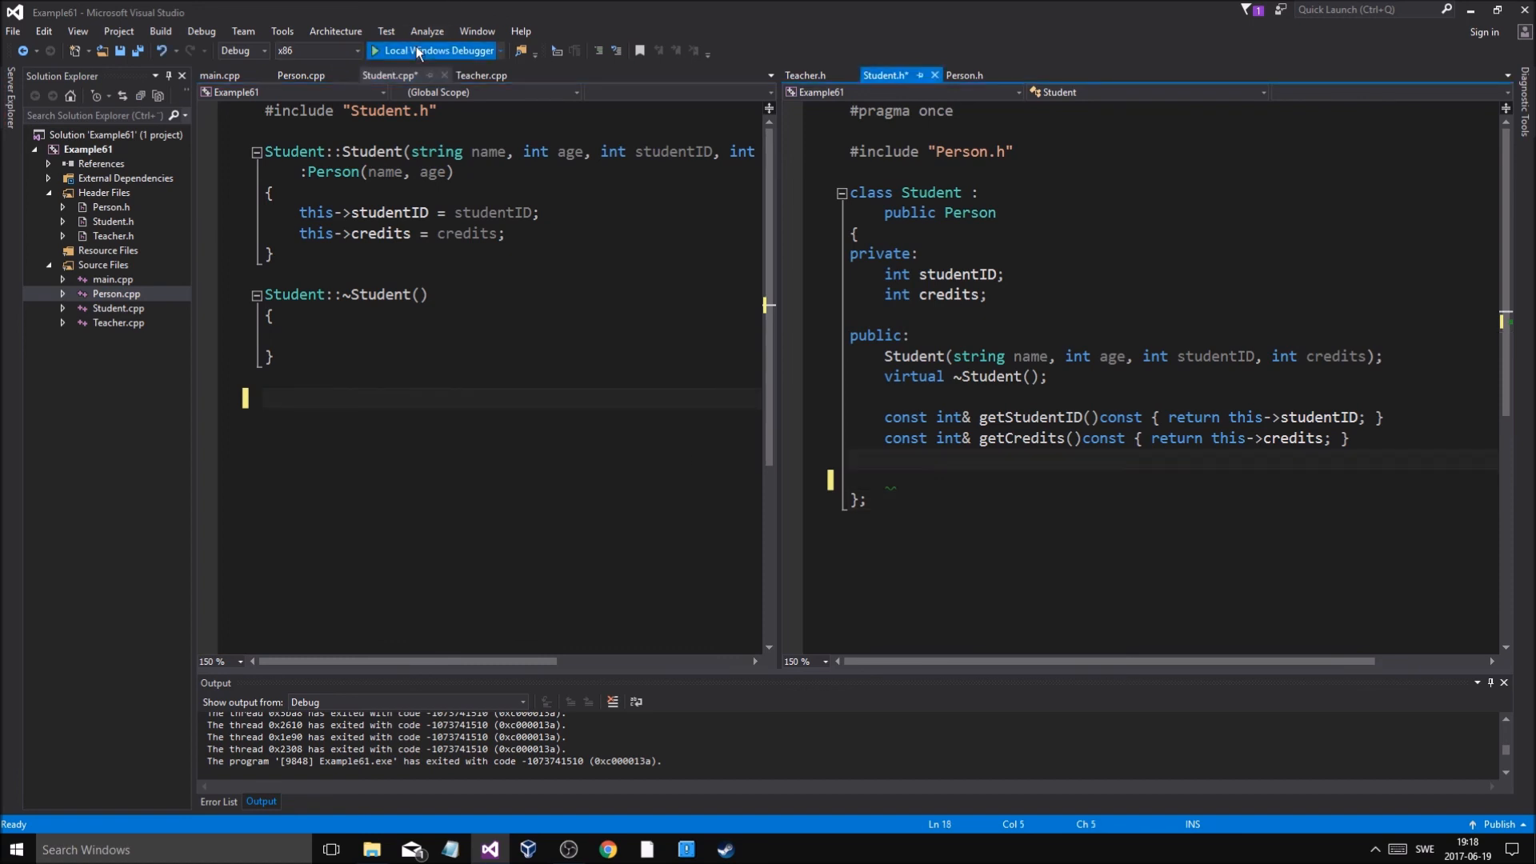
Run, decline the failed build, add 'virtual string getAsString();' to Student and rebuild successfully
left_click(435, 49)
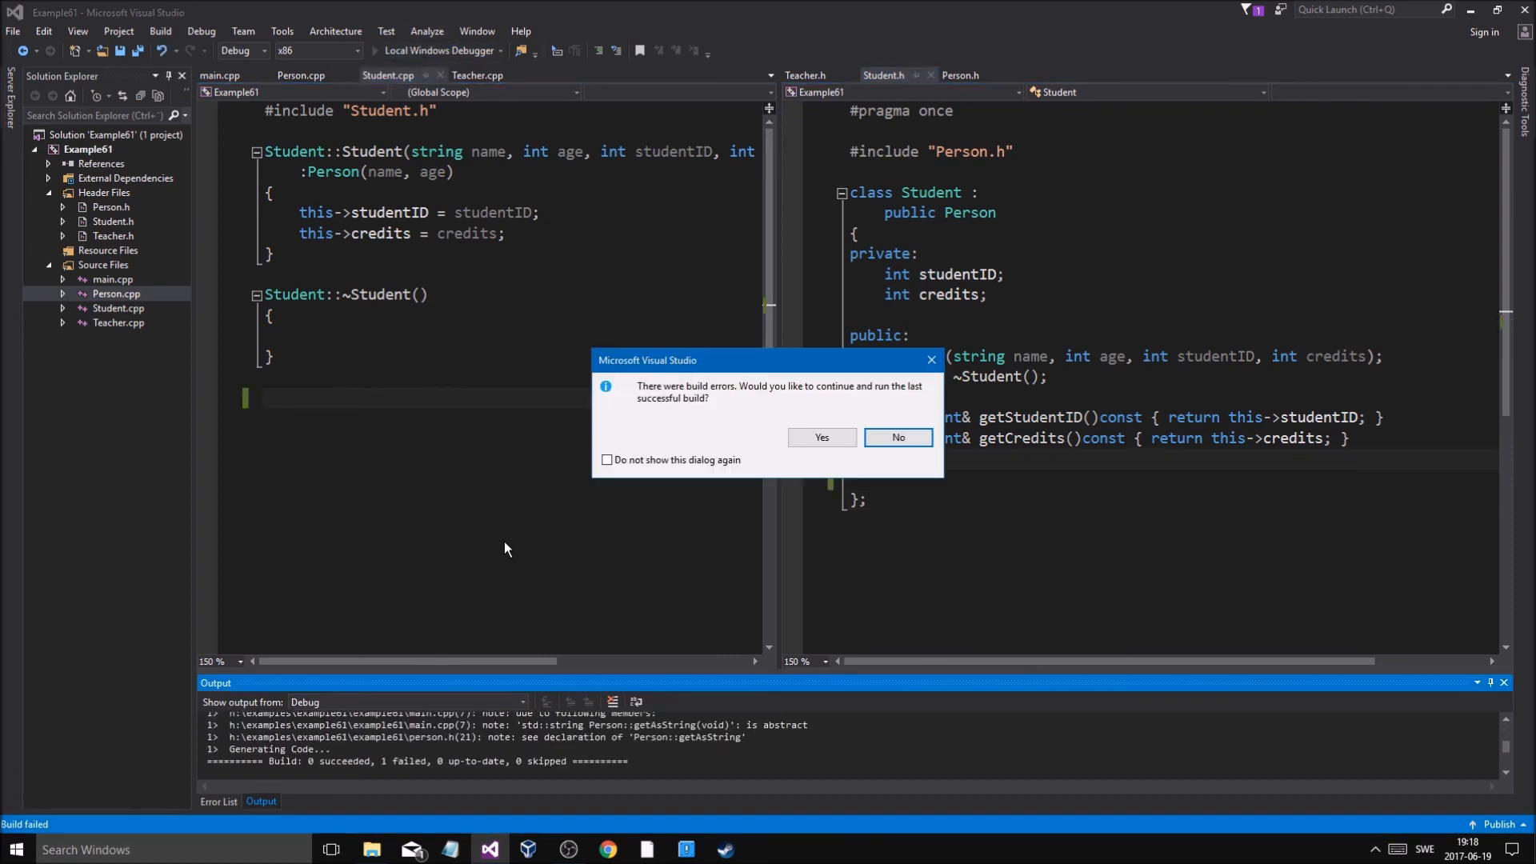
left_click(895, 436)
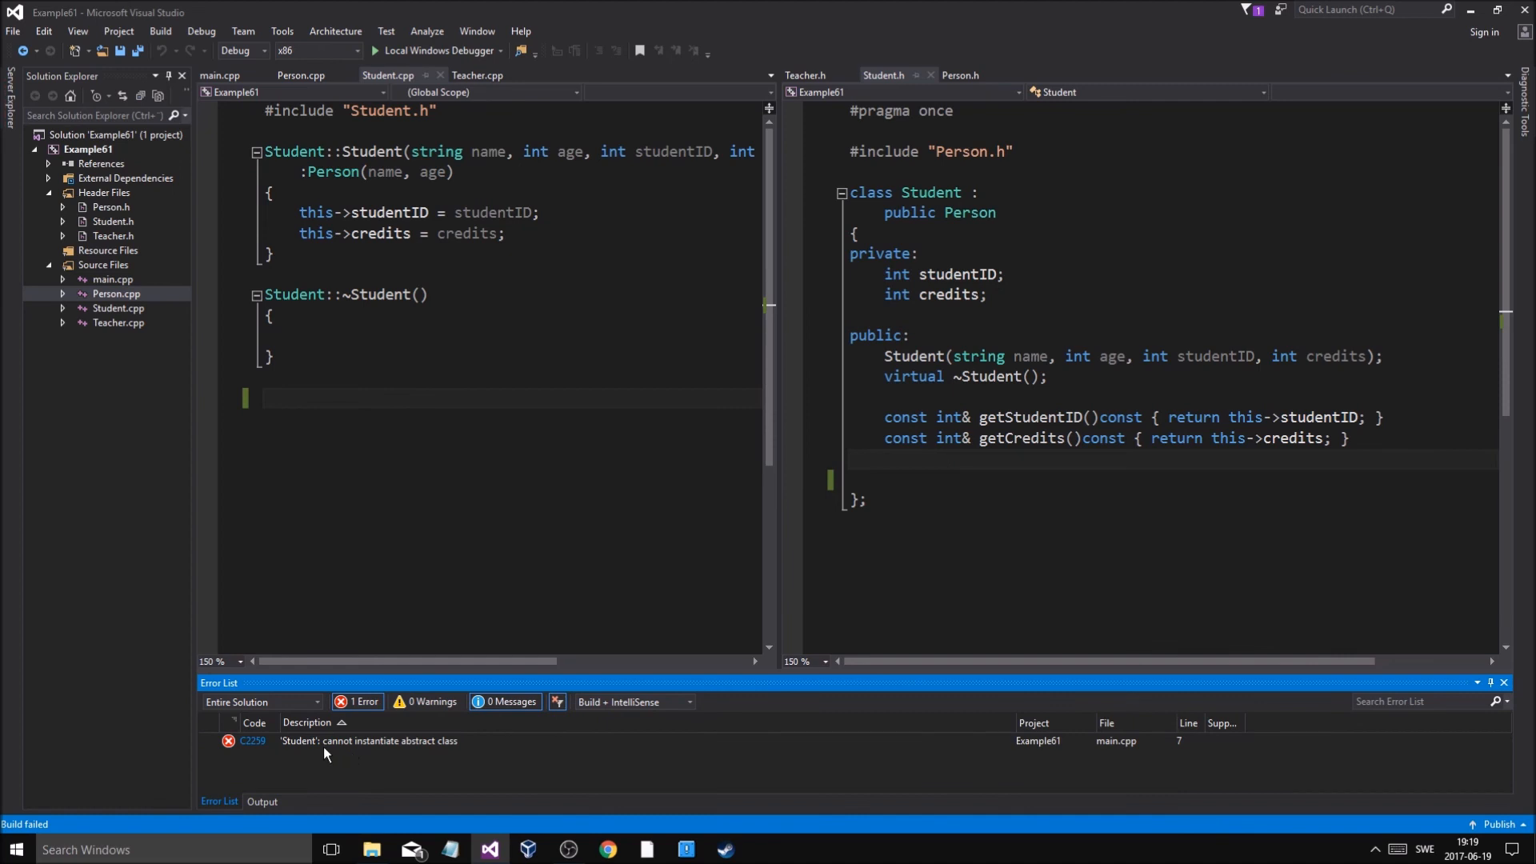
mouse_move(380, 754)
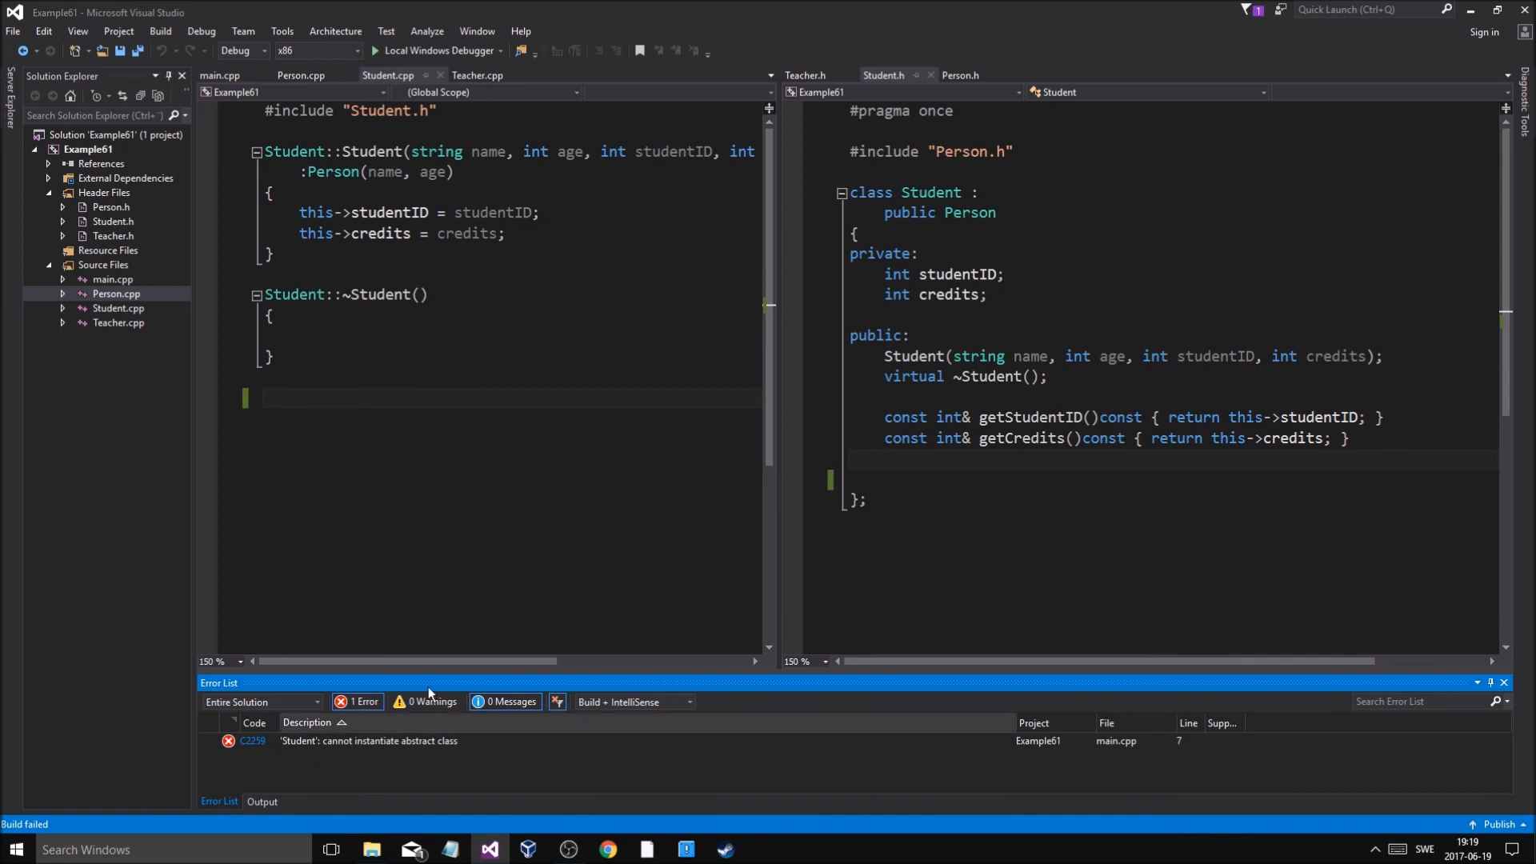
type("virtual string getAsString();")
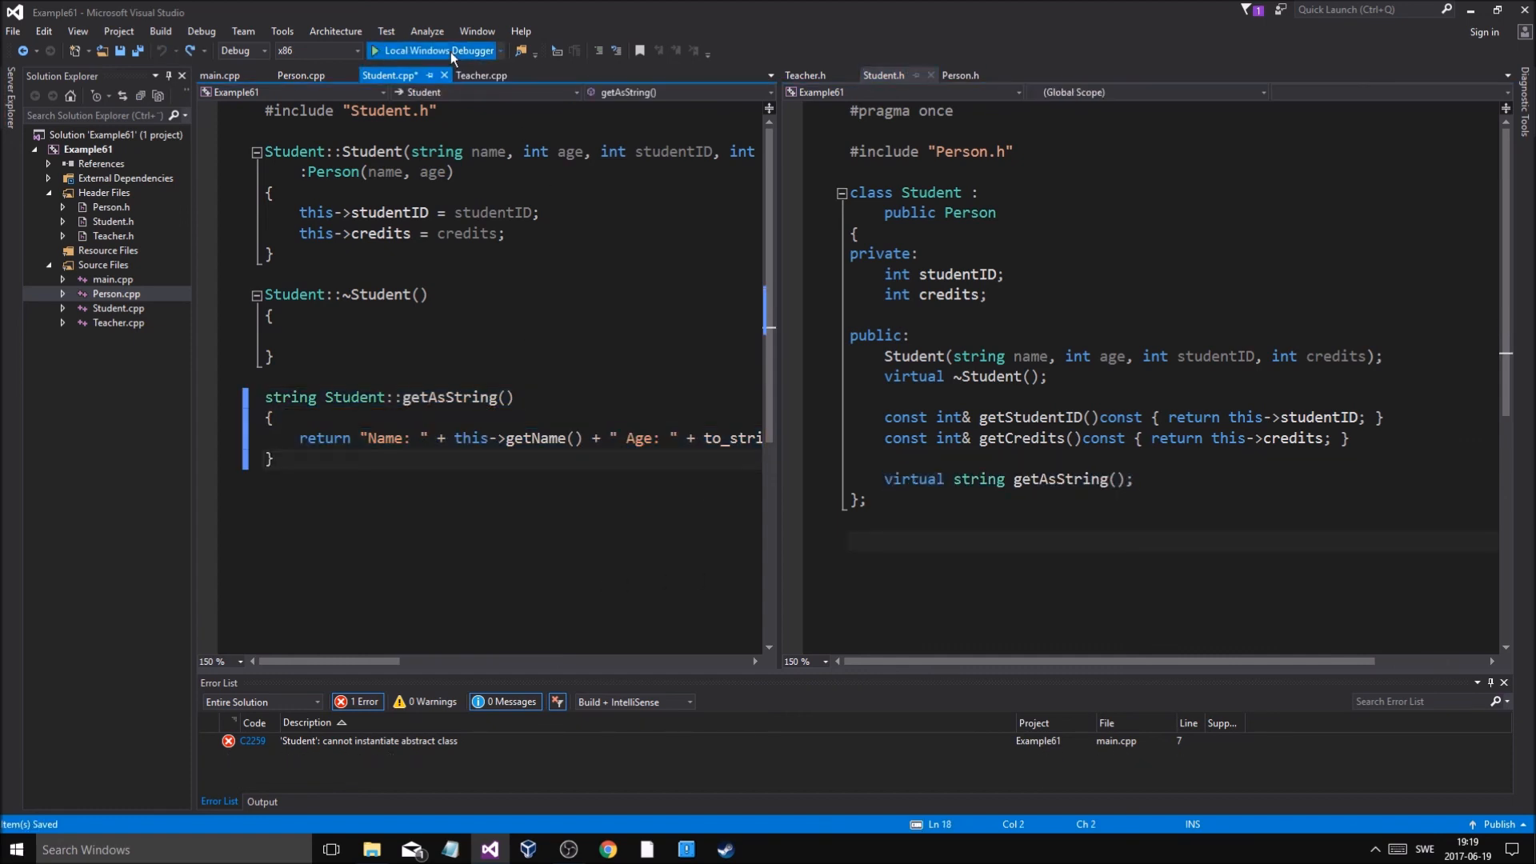
left_click(432, 49)
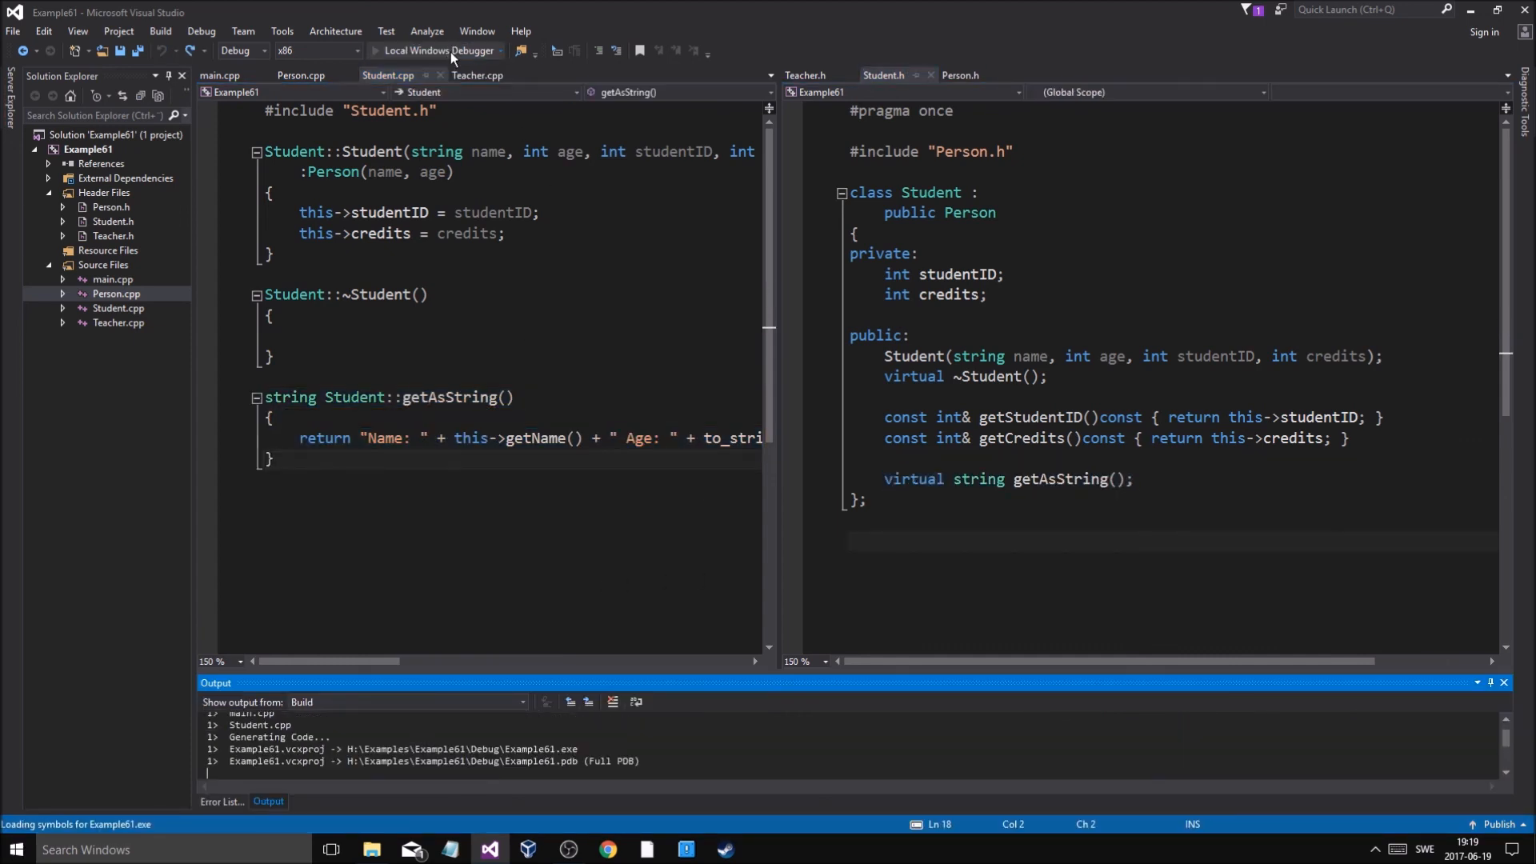